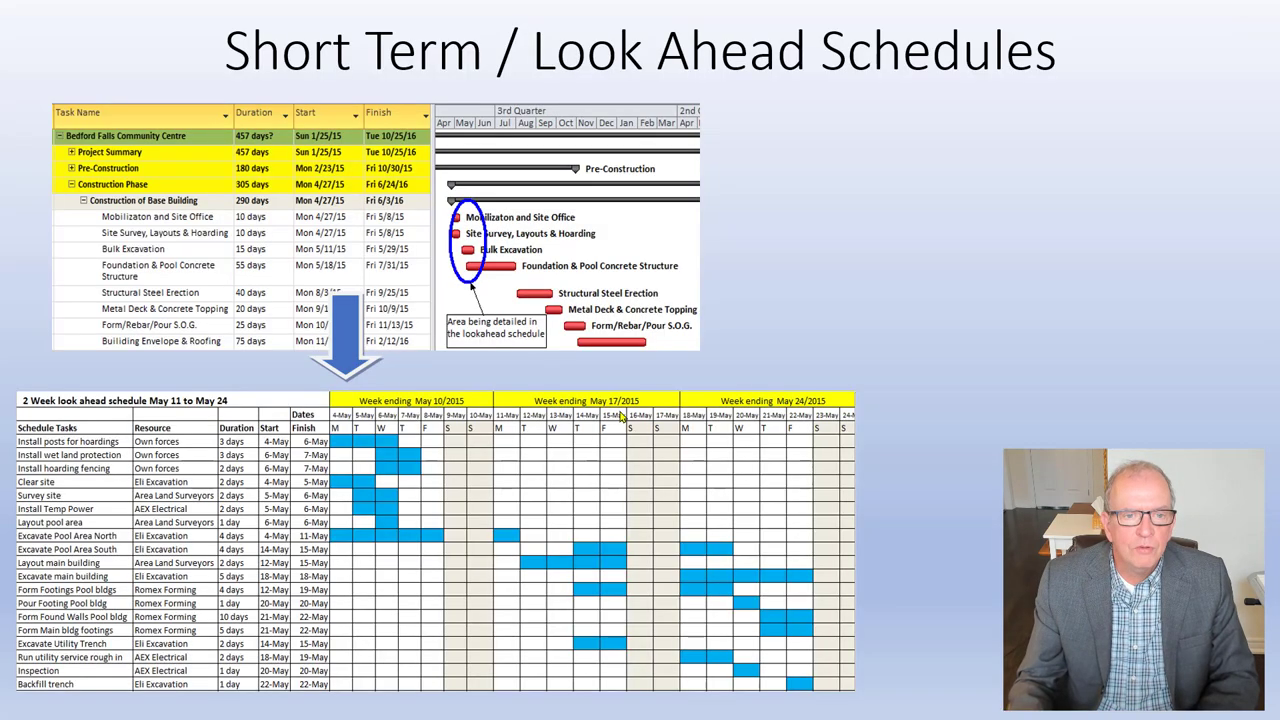
pyautogui.moveTo(257, 251)
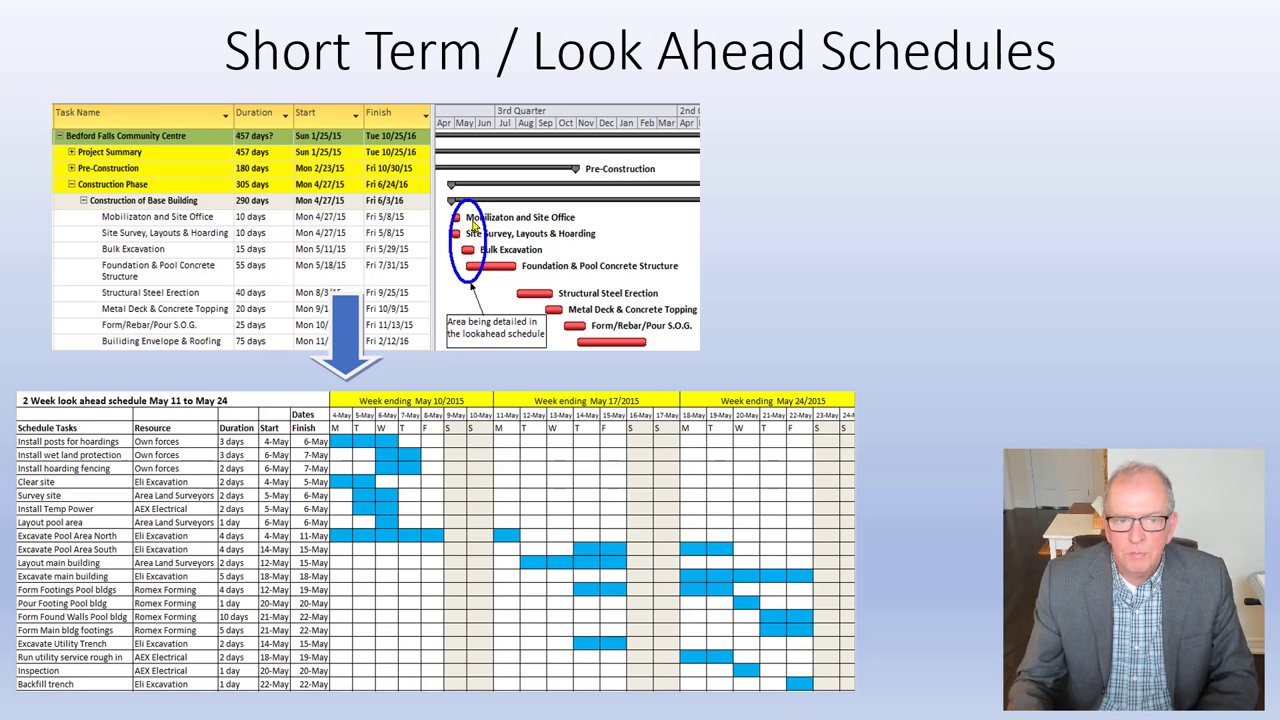
pyautogui.moveTo(570, 330)
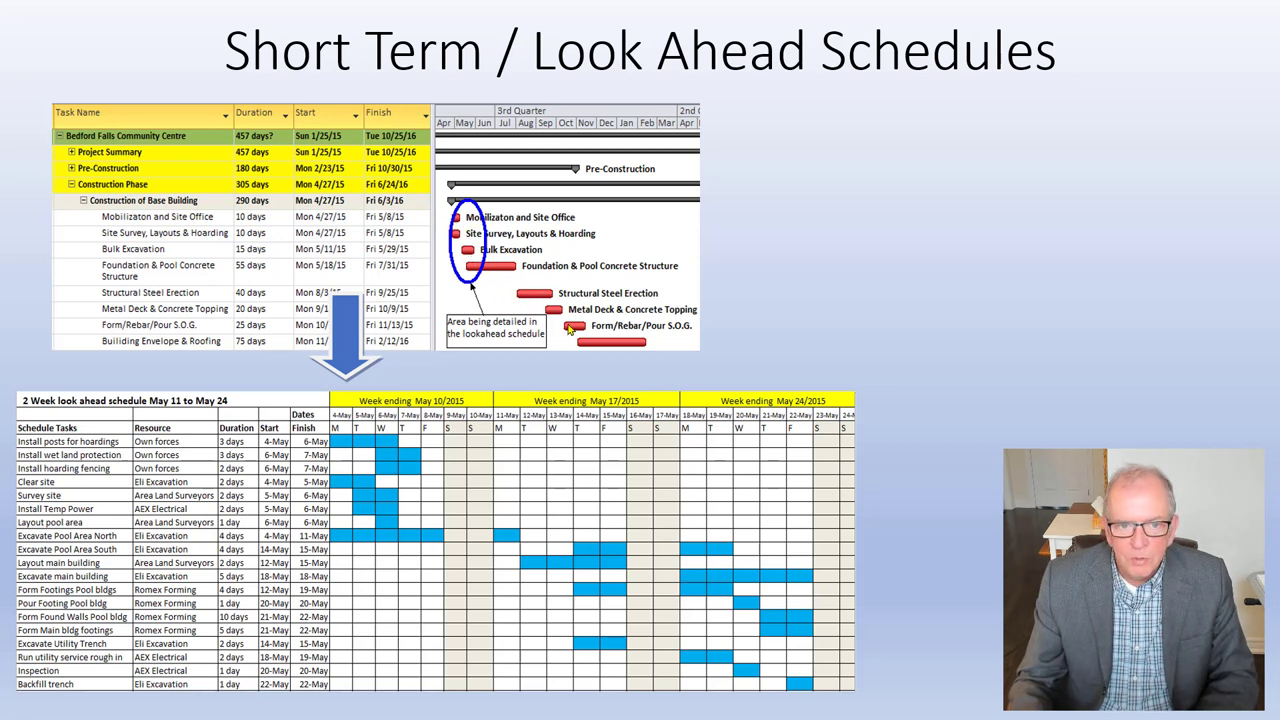
pyautogui.moveTo(570, 320)
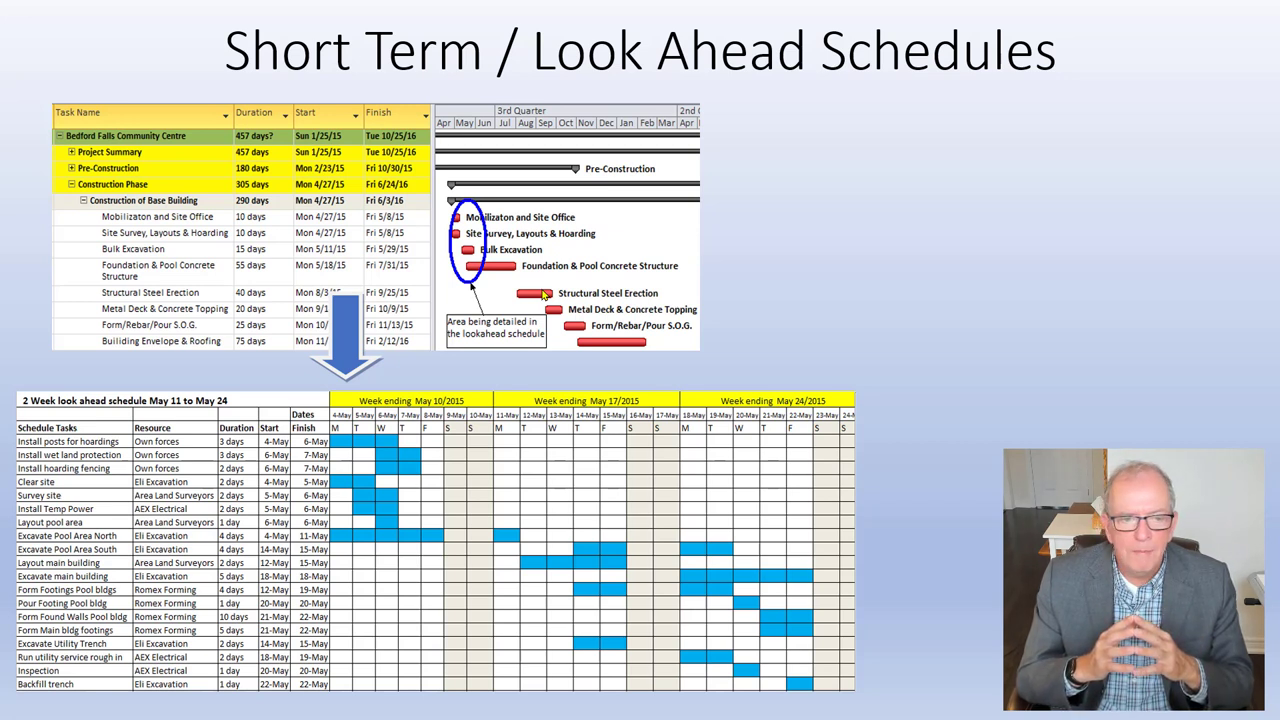
pyautogui.moveTo(603, 491)
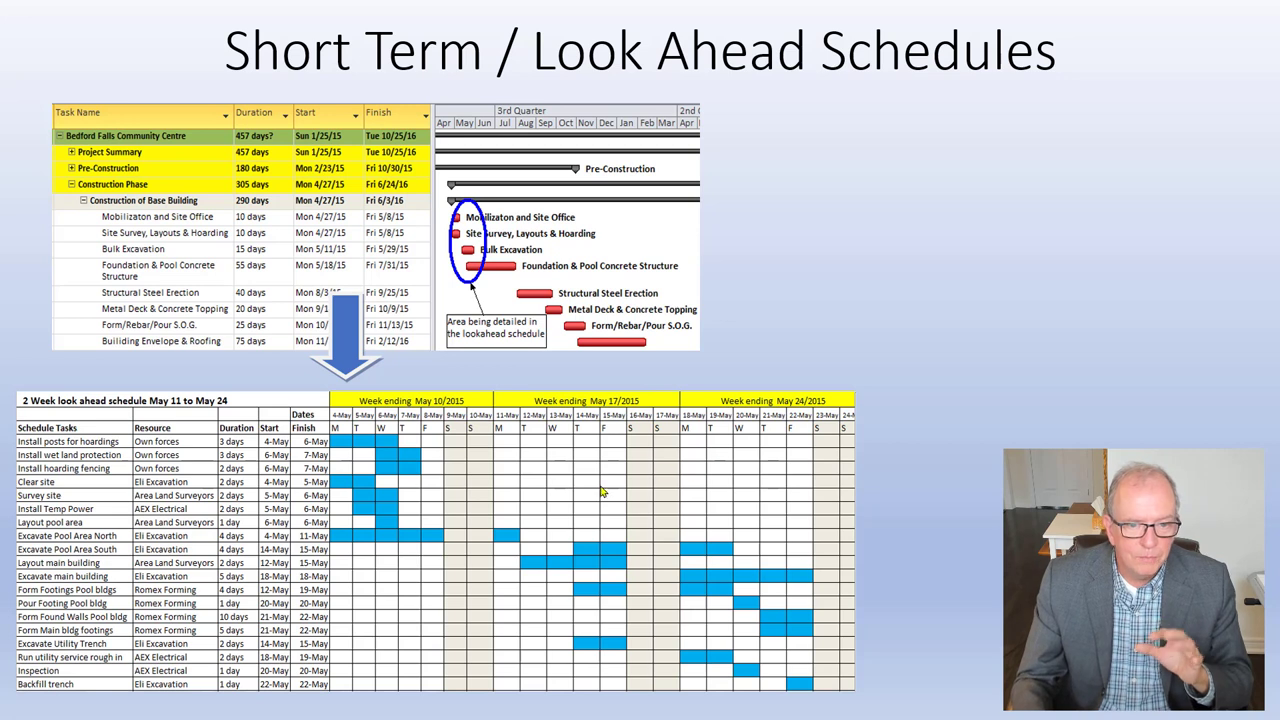
pyautogui.moveTo(478, 510)
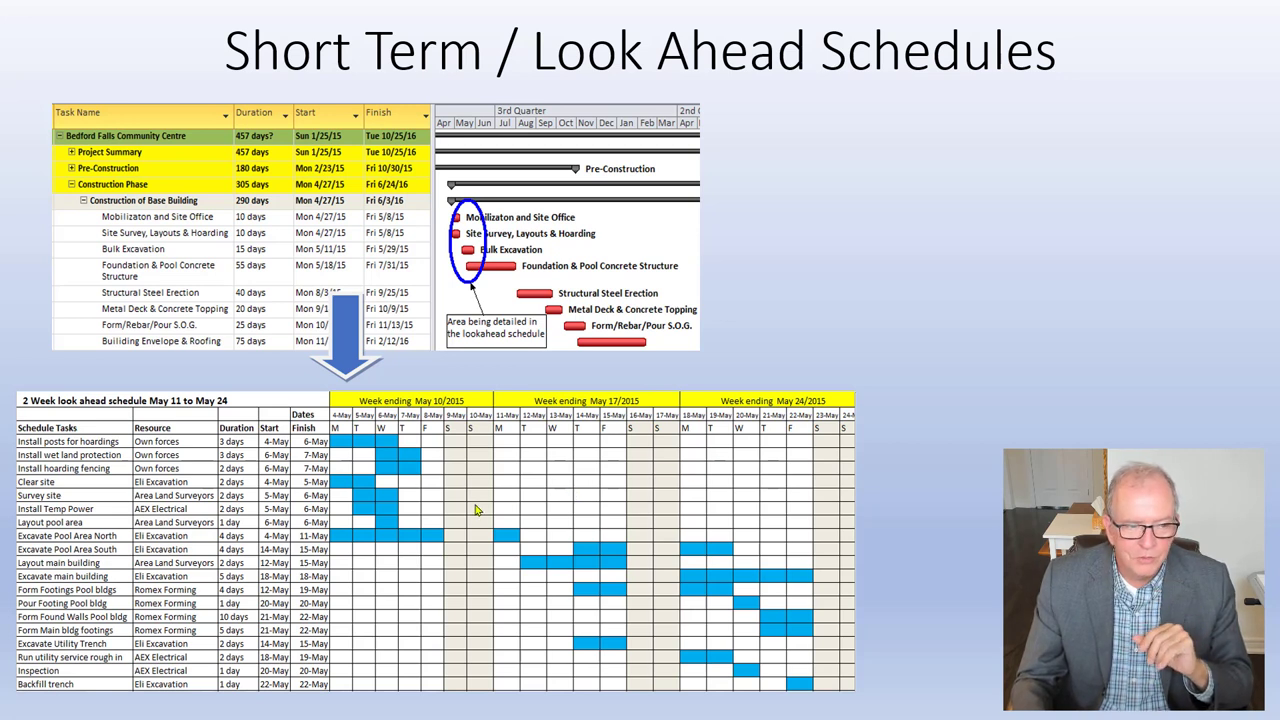
pyautogui.moveTo(456, 511)
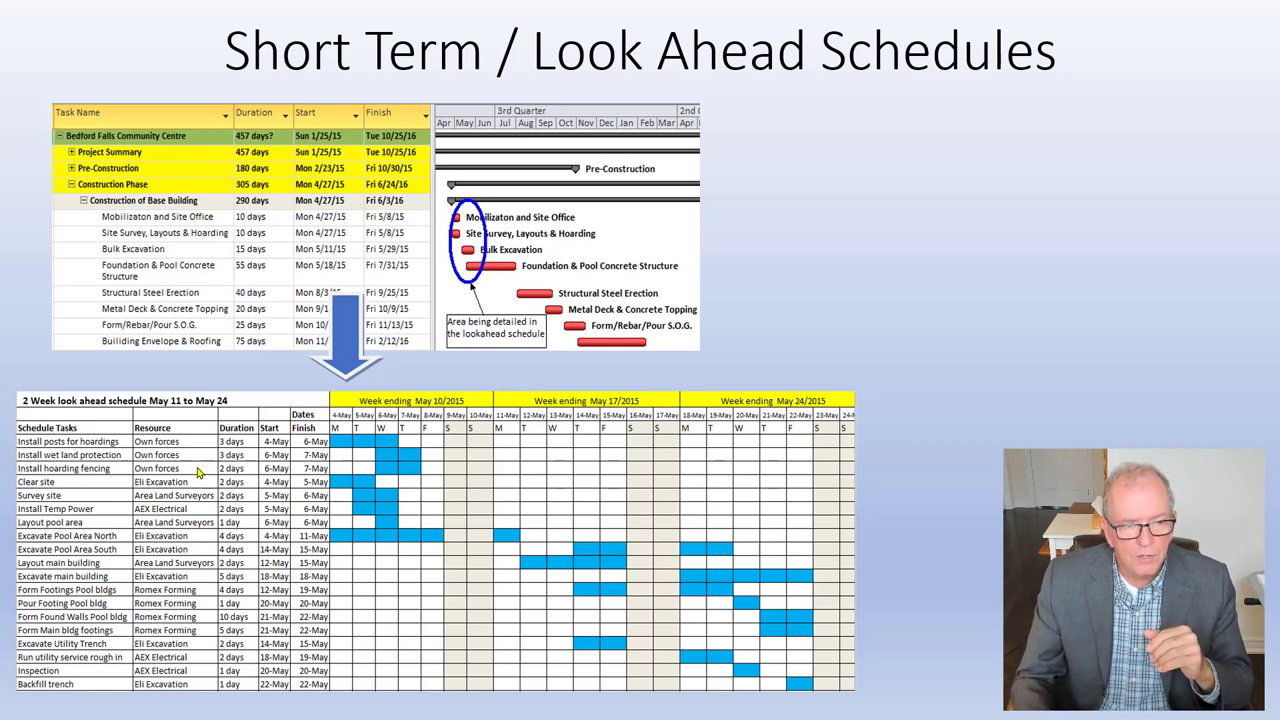
pyautogui.moveTo(450, 420)
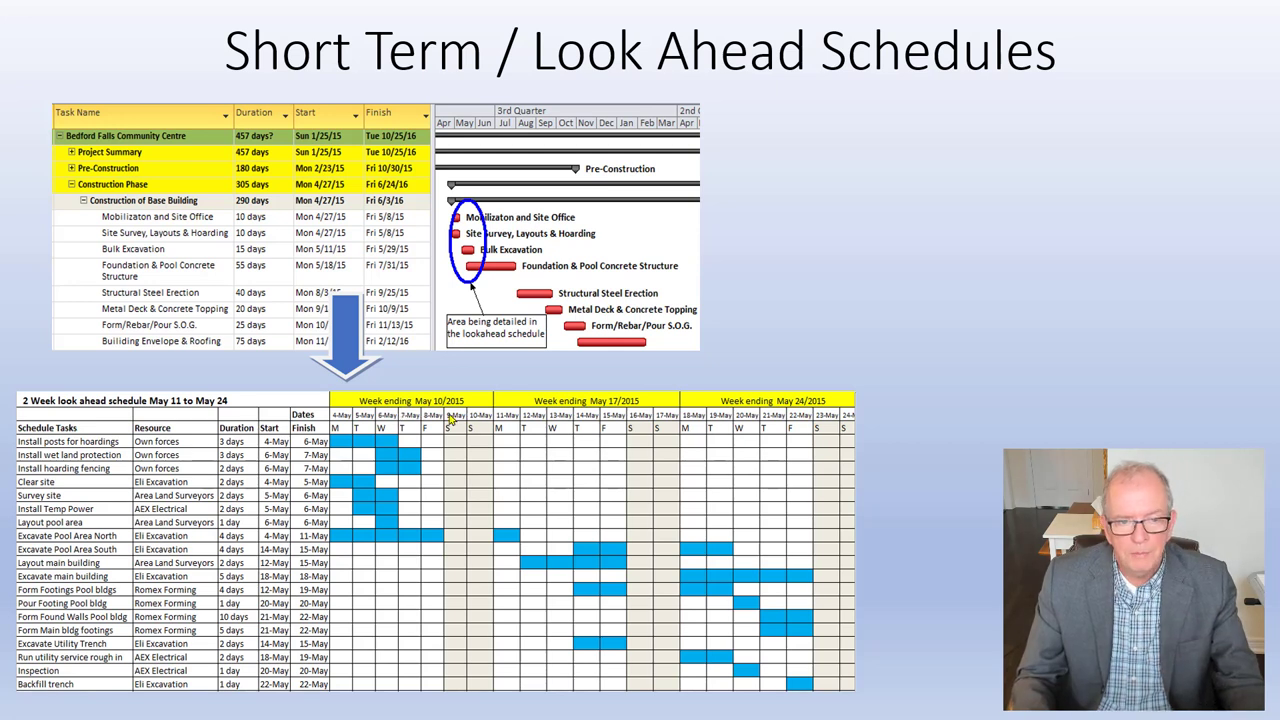
pyautogui.moveTo(665, 427)
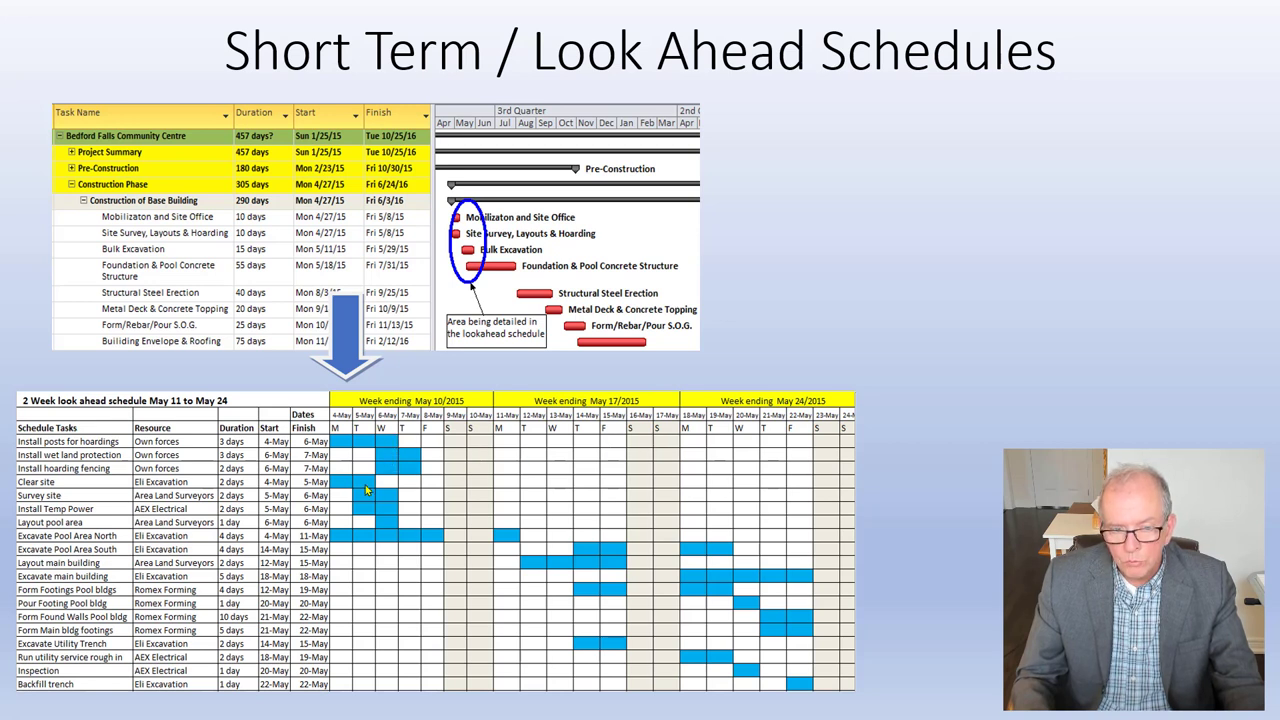
pyautogui.moveTo(368, 496)
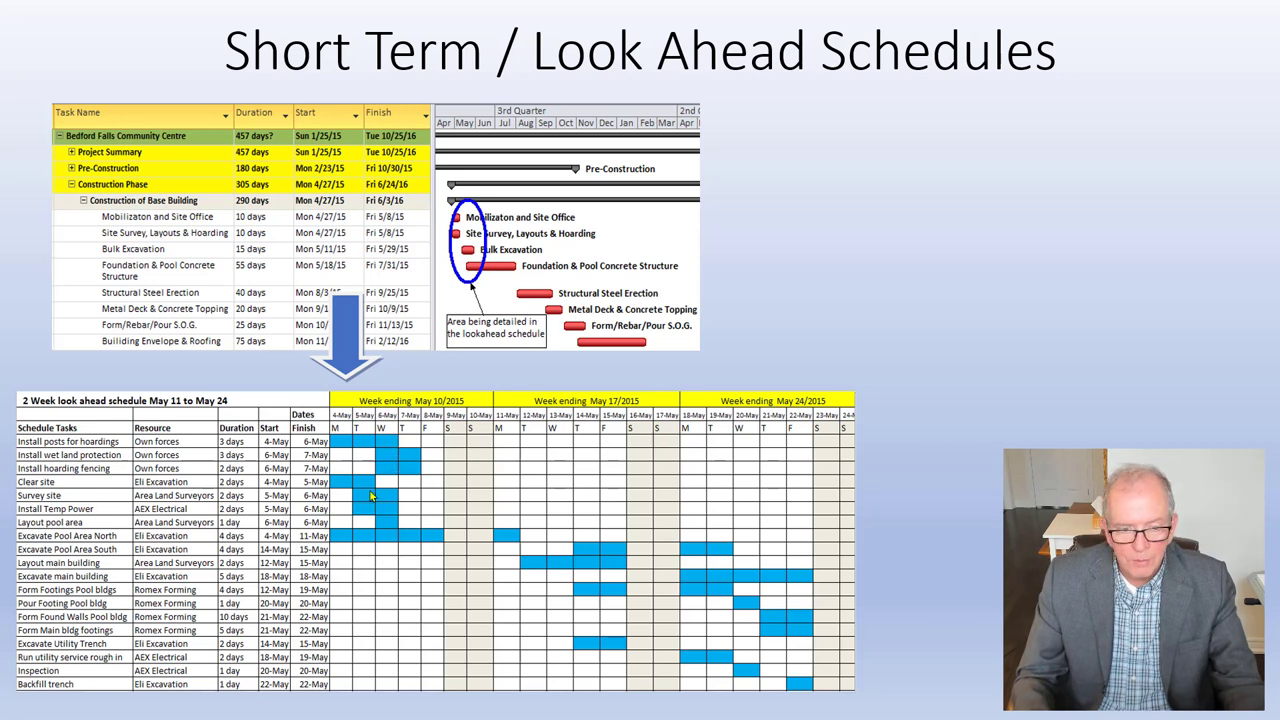
pyautogui.moveTo(473, 498)
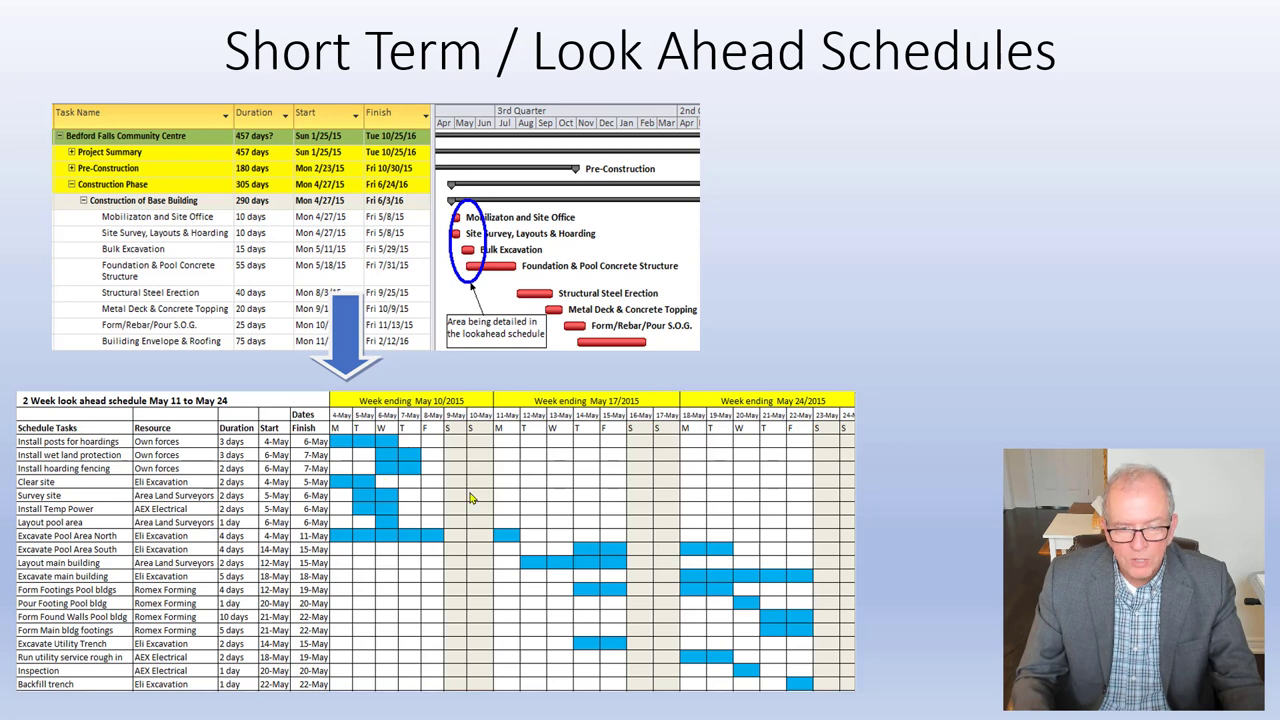
pyautogui.moveTo(885, 453)
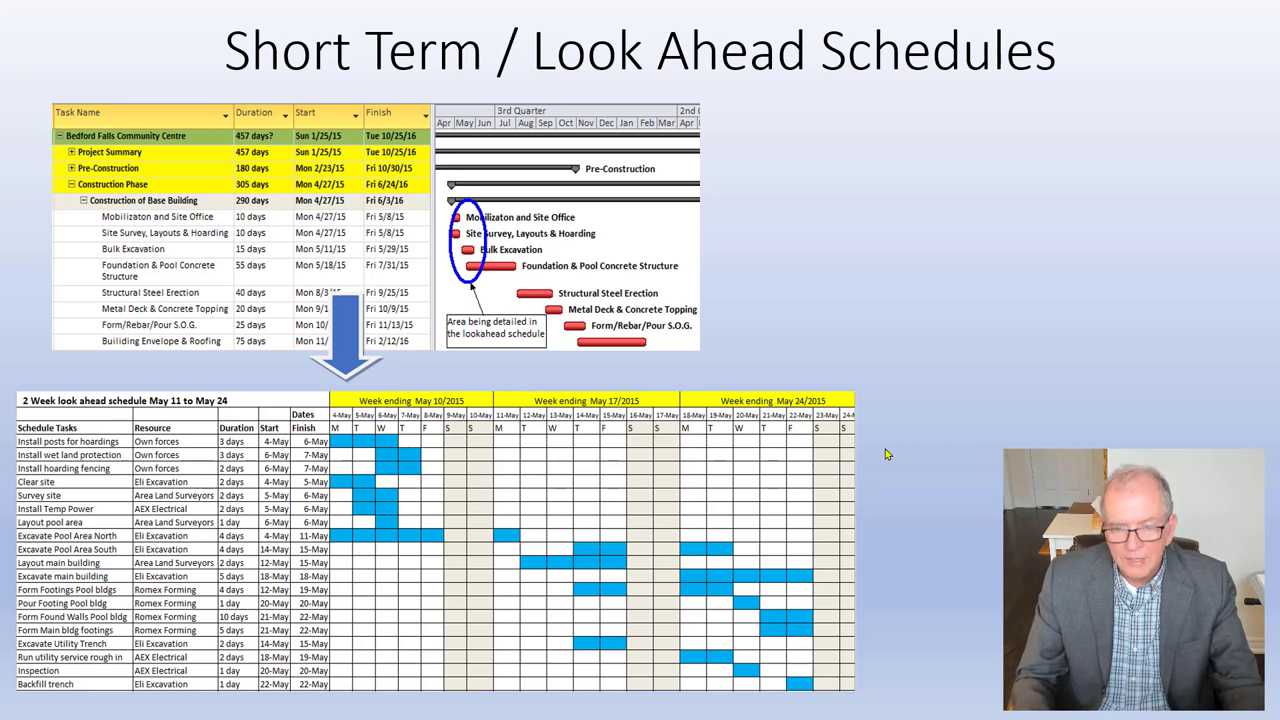
pyautogui.moveTo(296, 524)
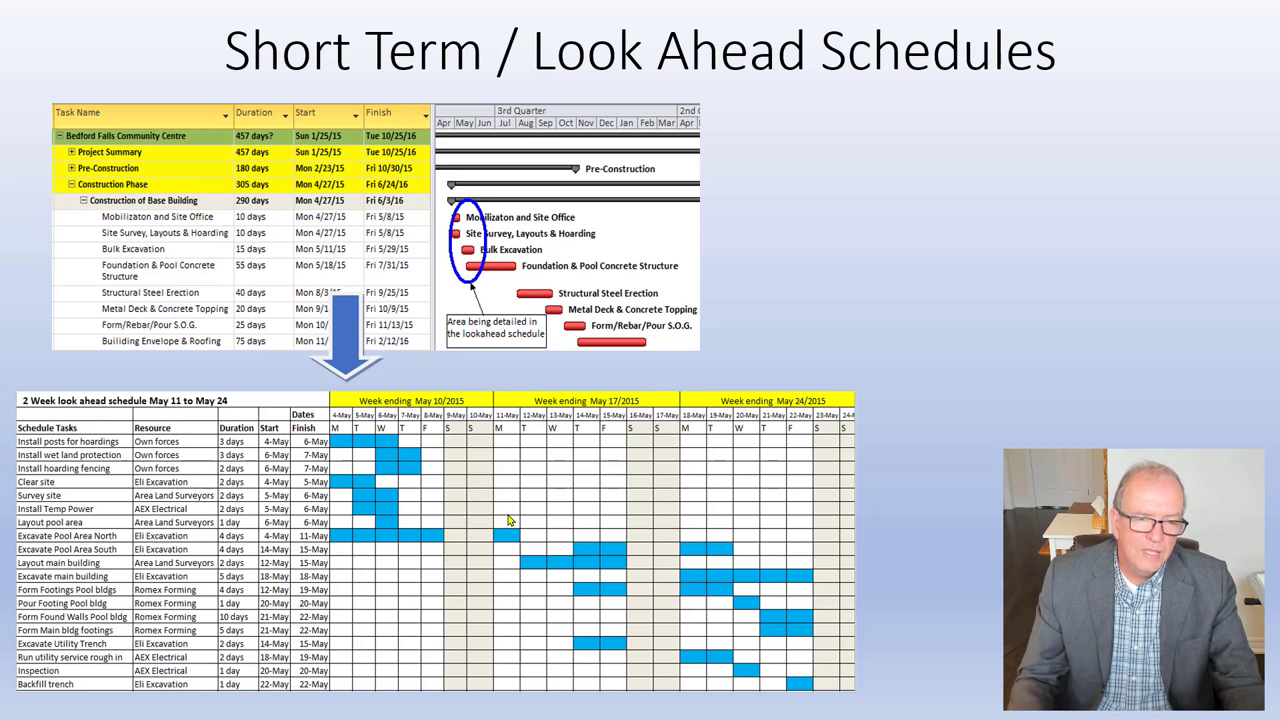
pyautogui.moveTo(322, 455)
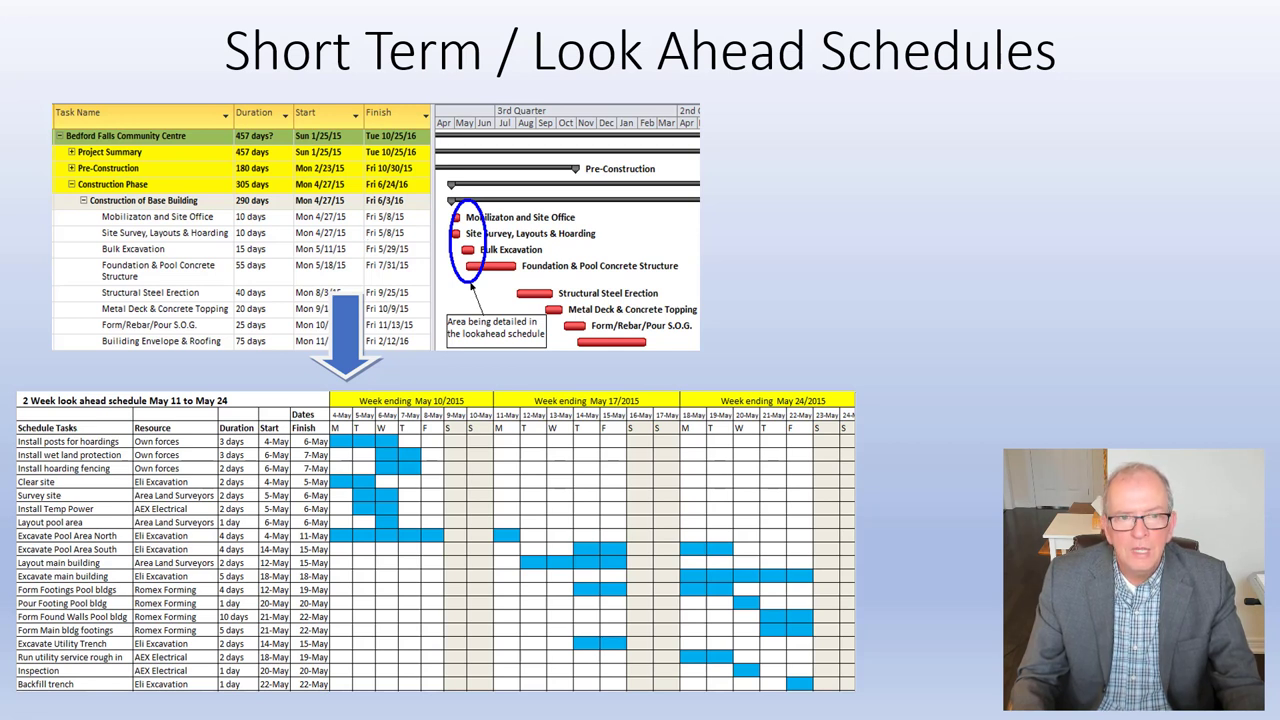
pyautogui.moveTo(465, 261)
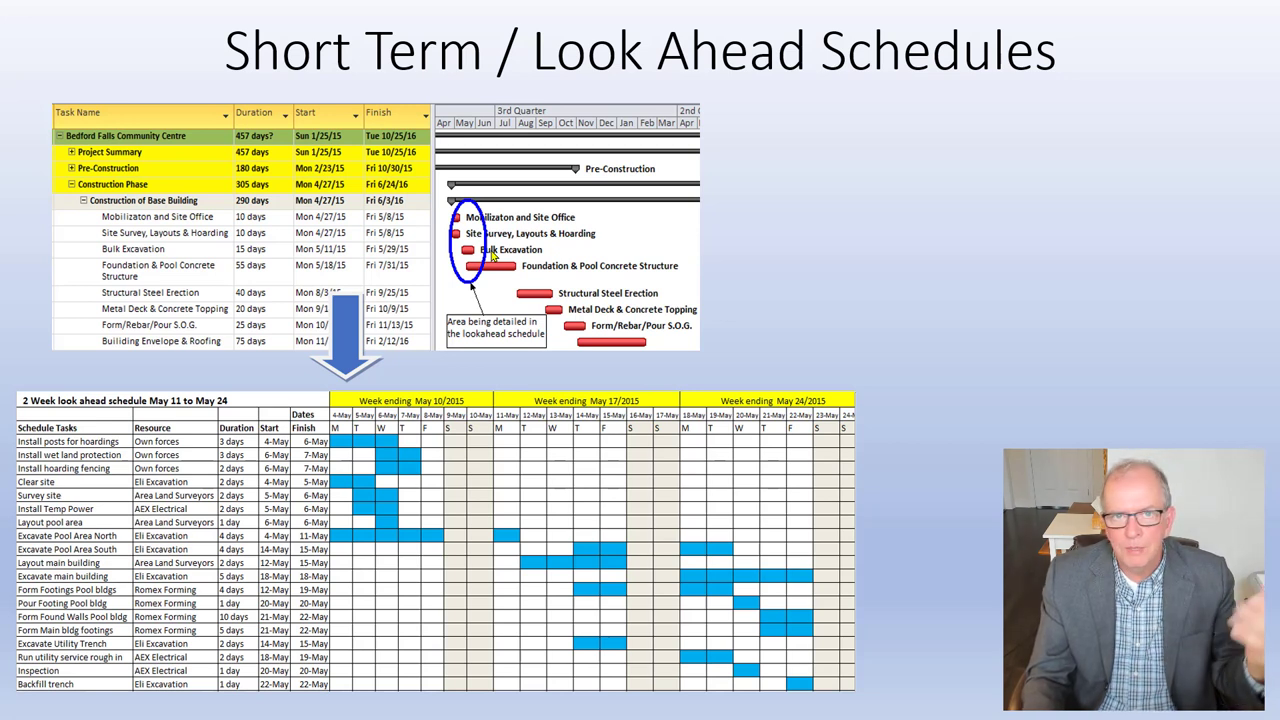
pyautogui.moveTo(533, 281)
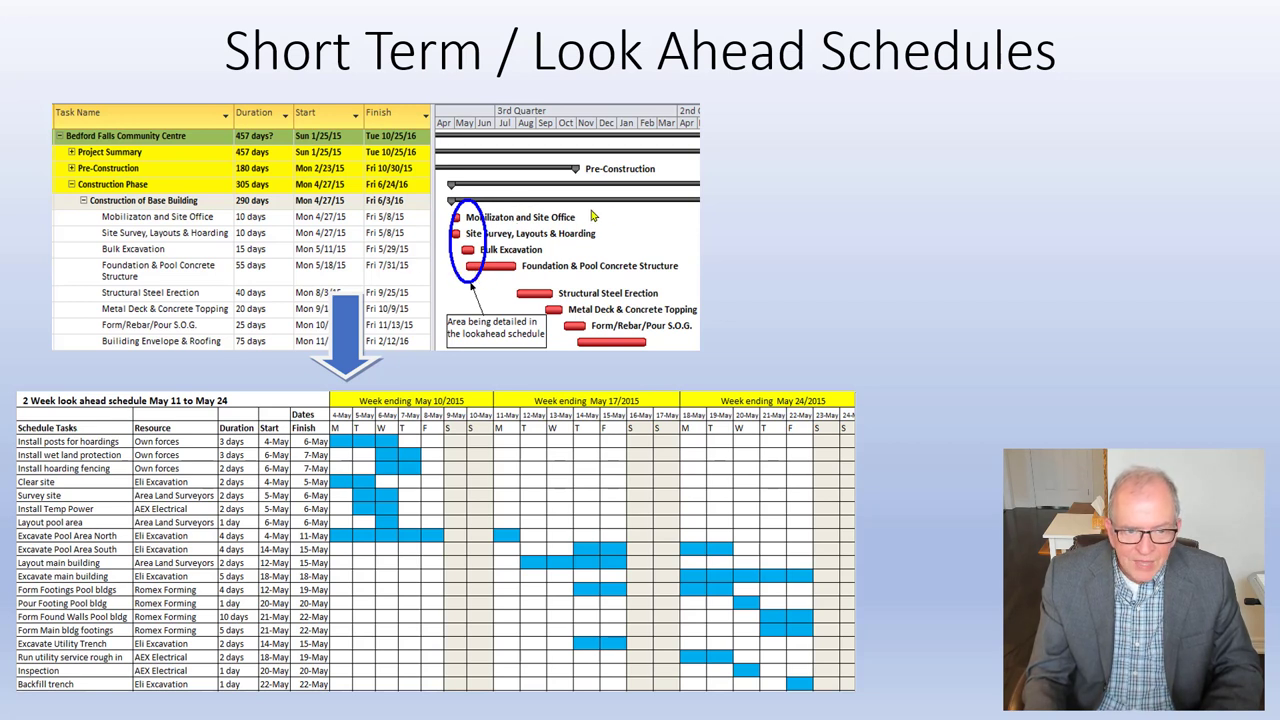
pyautogui.moveTo(476, 253)
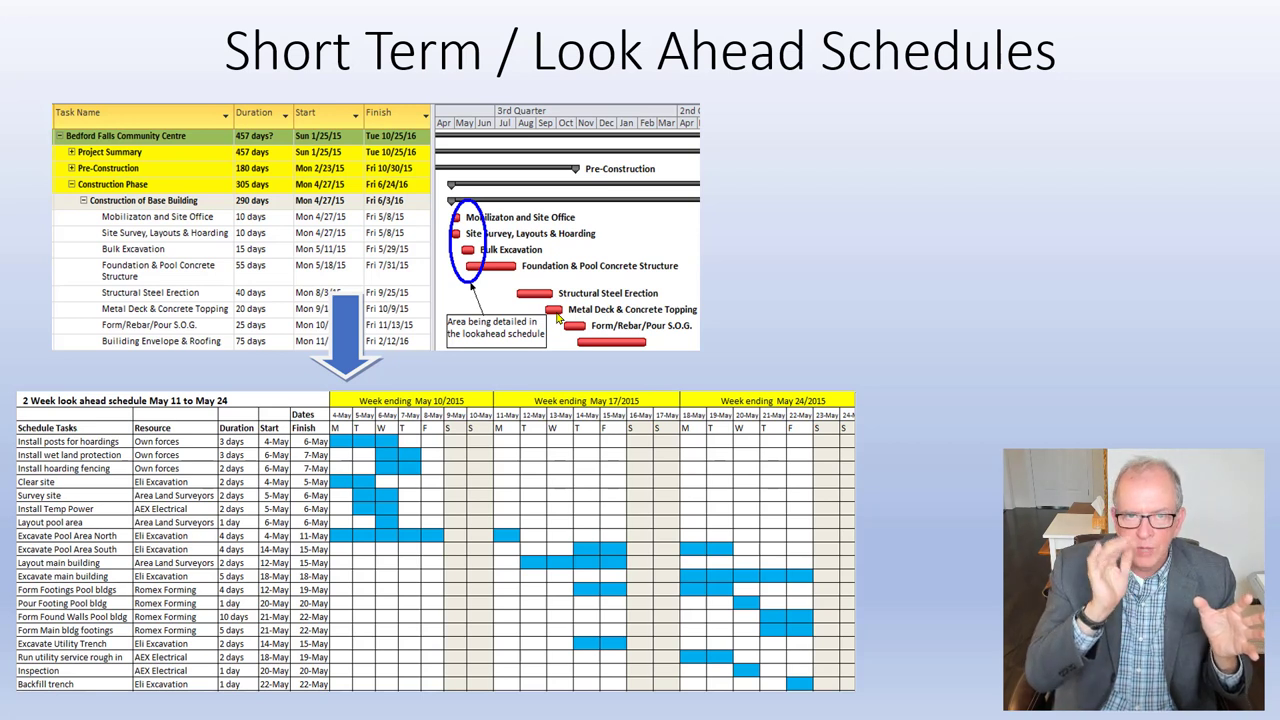
pyautogui.moveTo(459, 450)
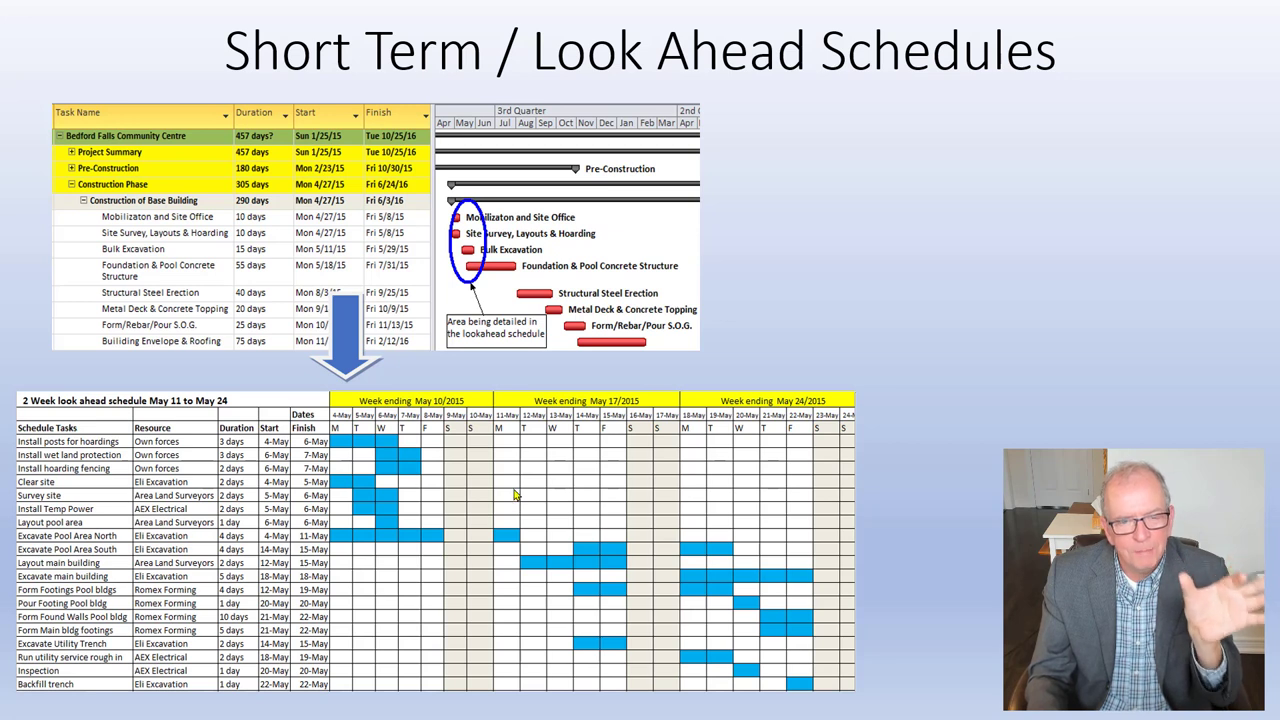
pyautogui.moveTo(485, 490)
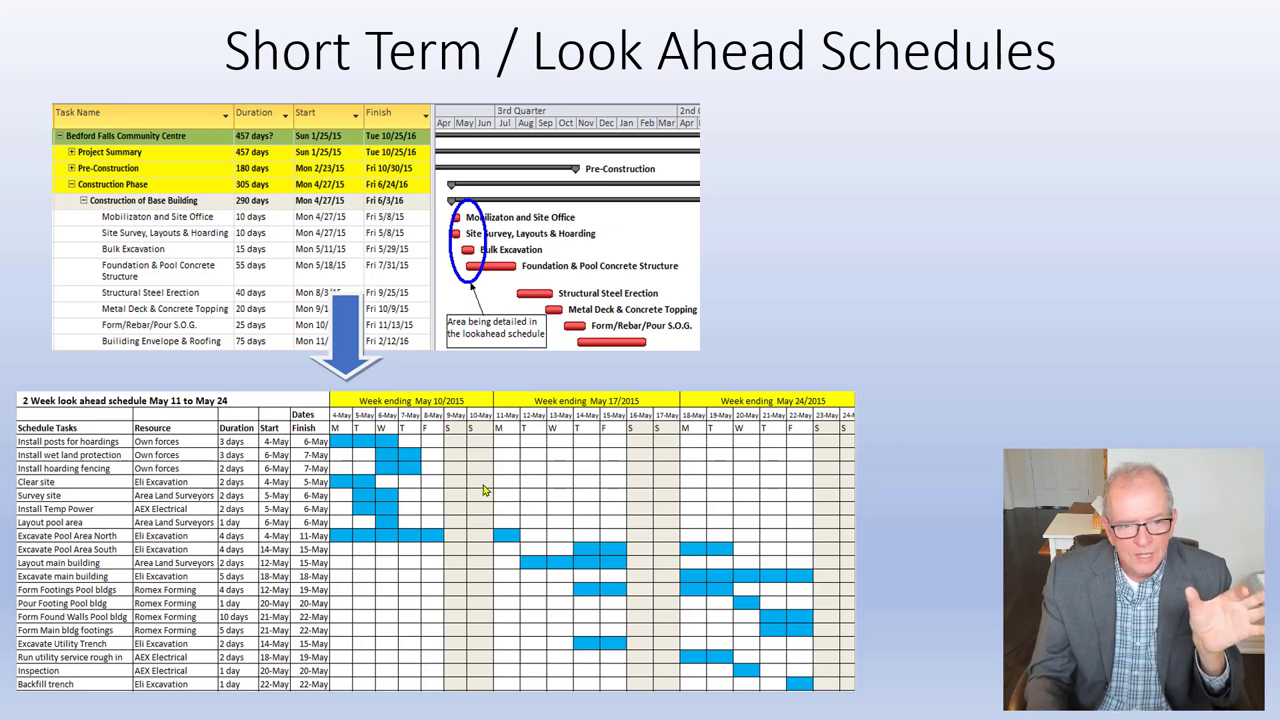
pyautogui.moveTo(212, 470)
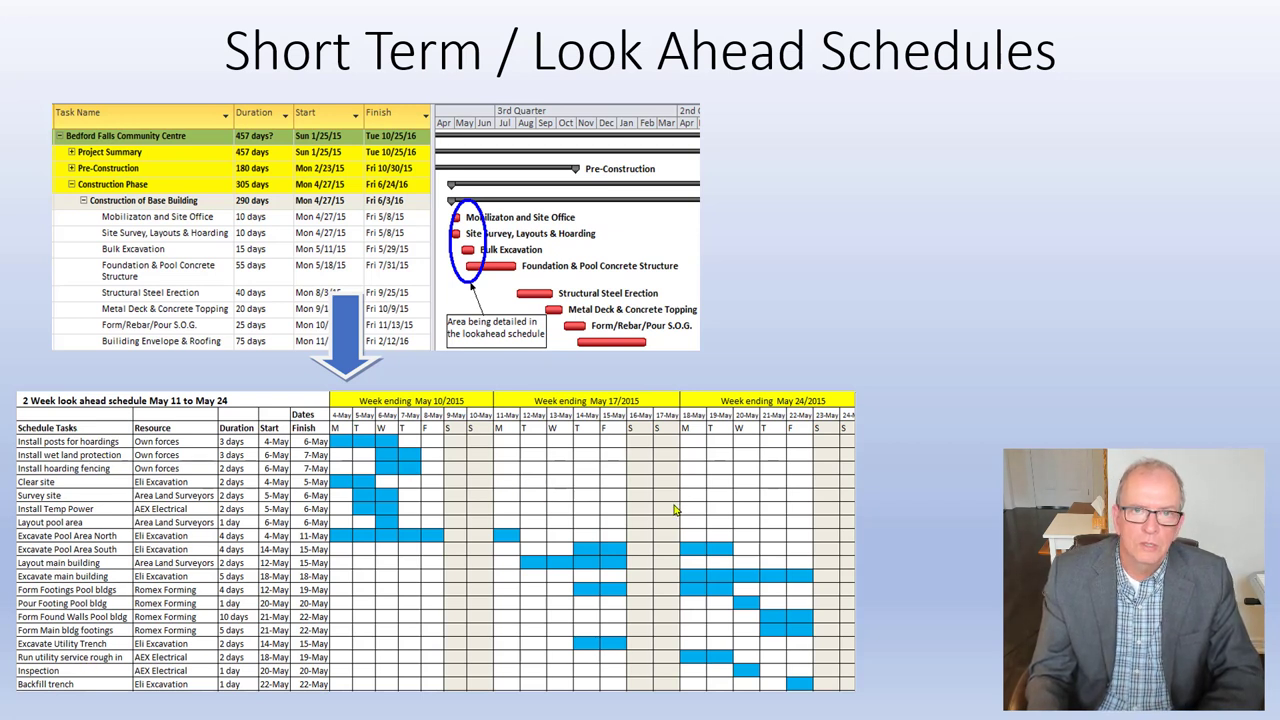
pyautogui.moveTo(668, 515)
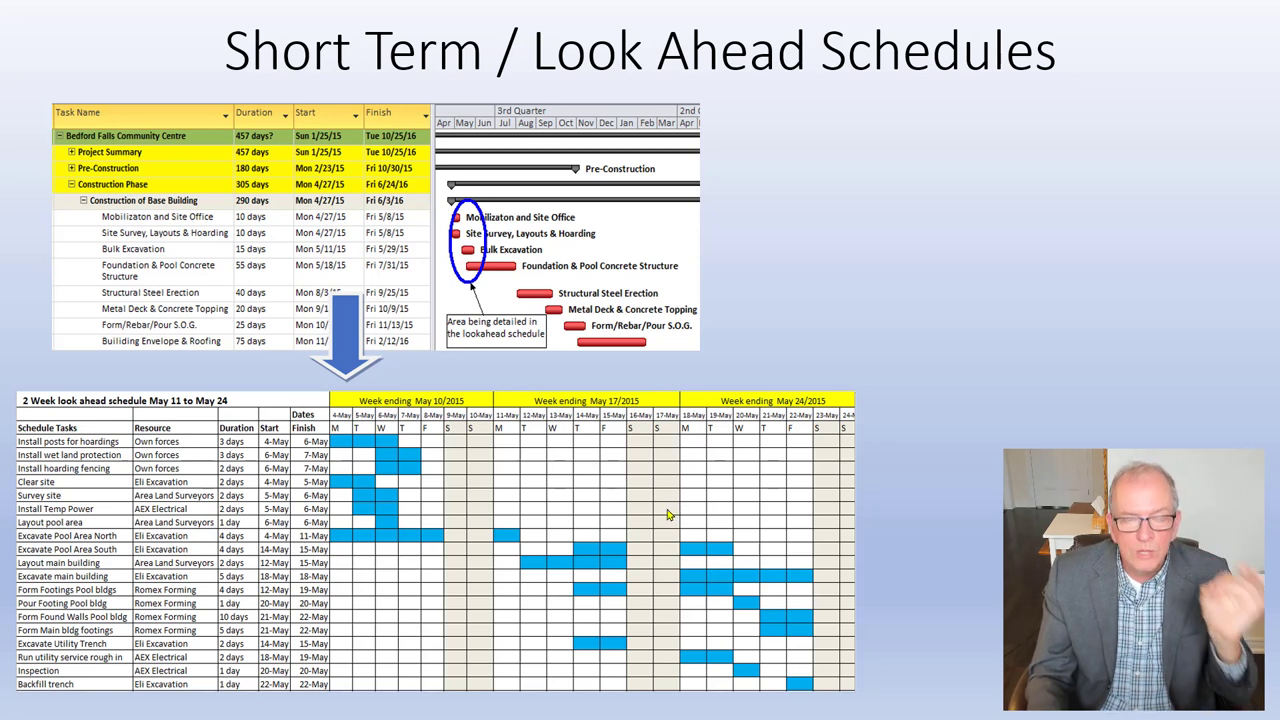
pyautogui.moveTo(800, 499)
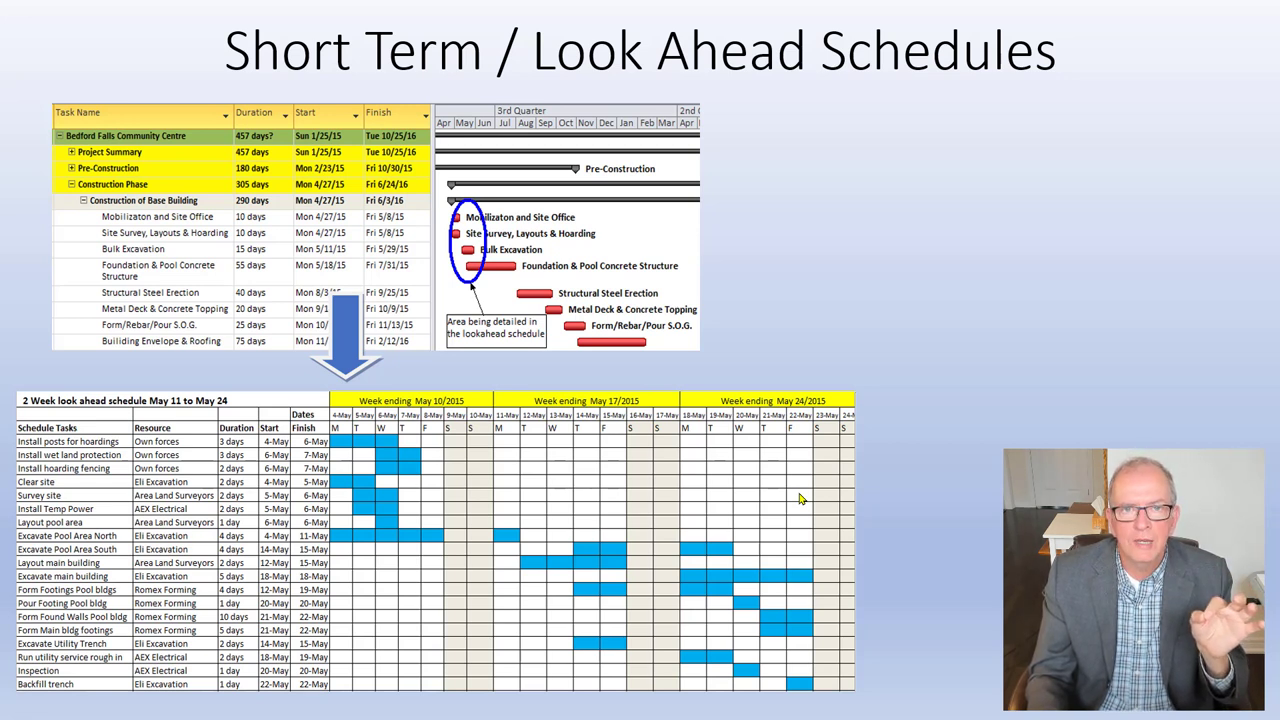
pyautogui.moveTo(478, 278)
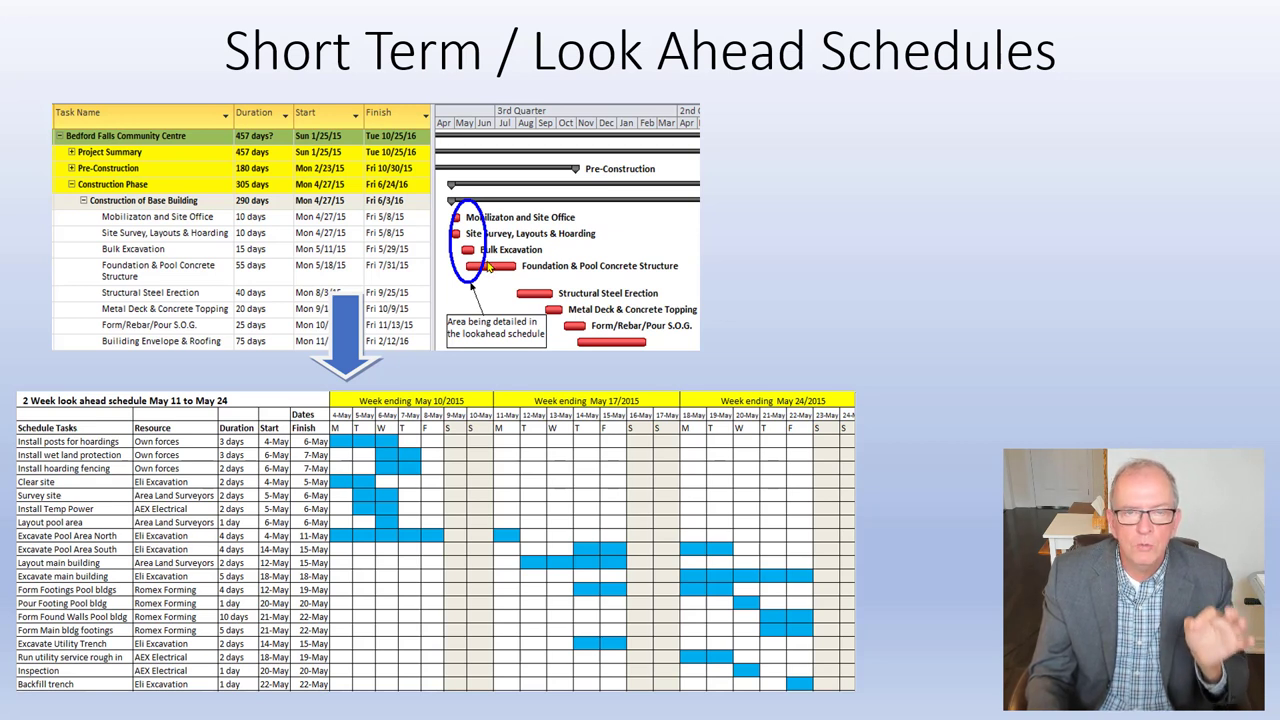
pyautogui.moveTo(643, 463)
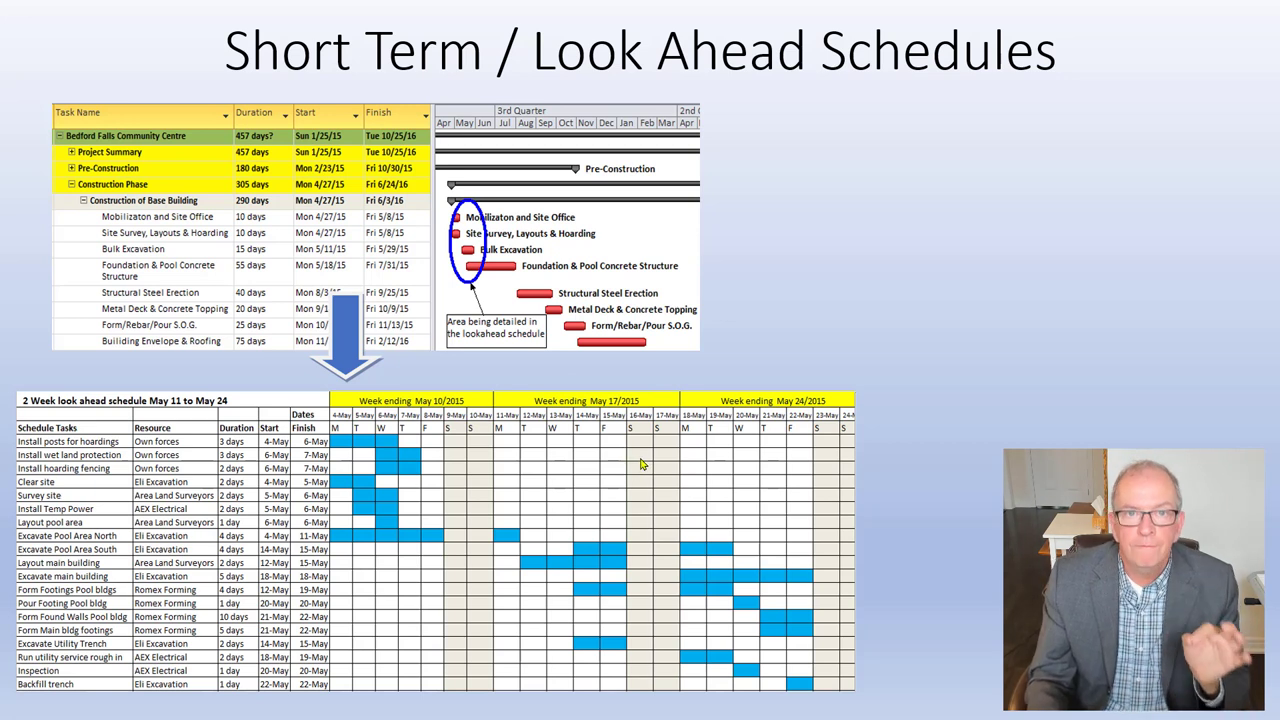
pyautogui.moveTo(617, 473)
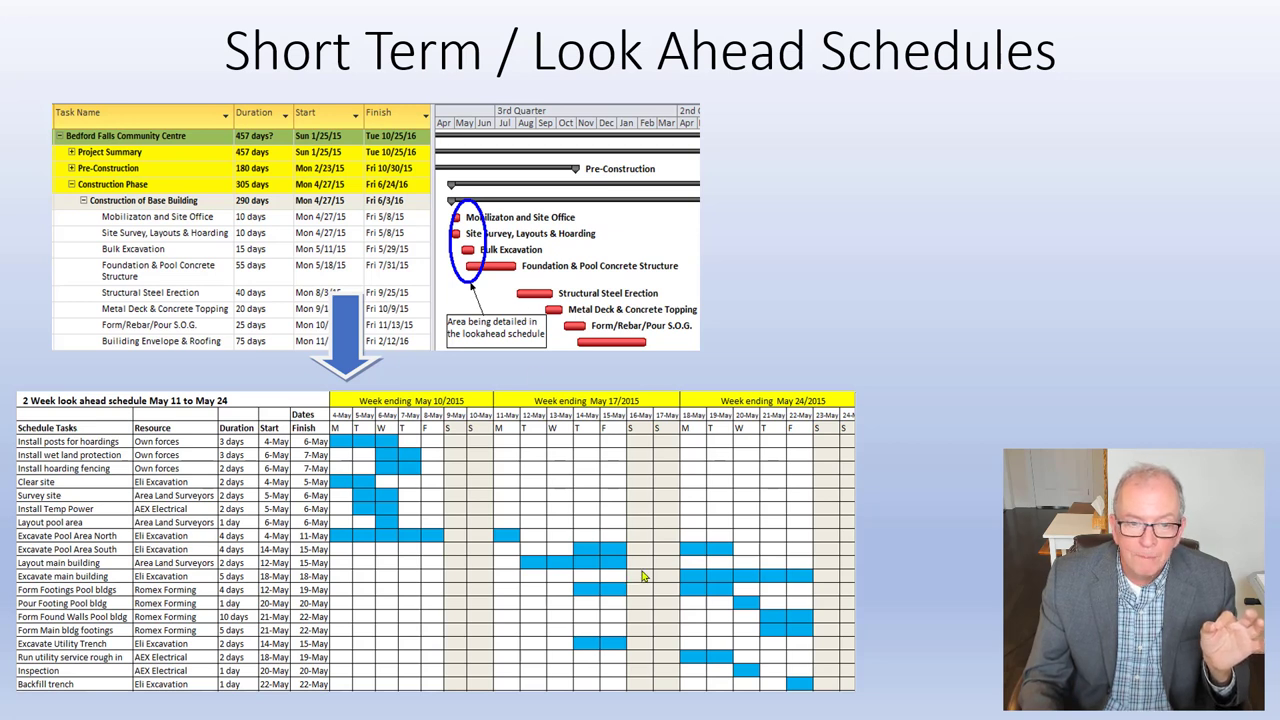
pyautogui.moveTo(513, 288)
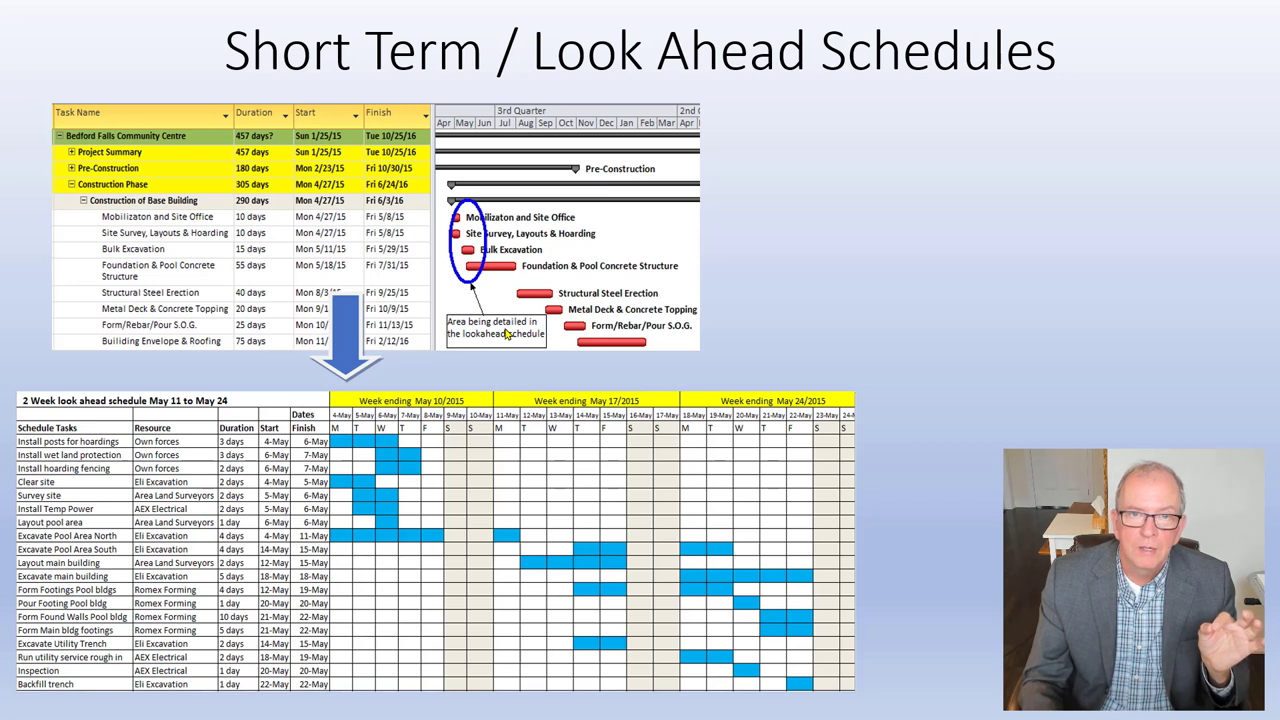
pyautogui.moveTo(503, 438)
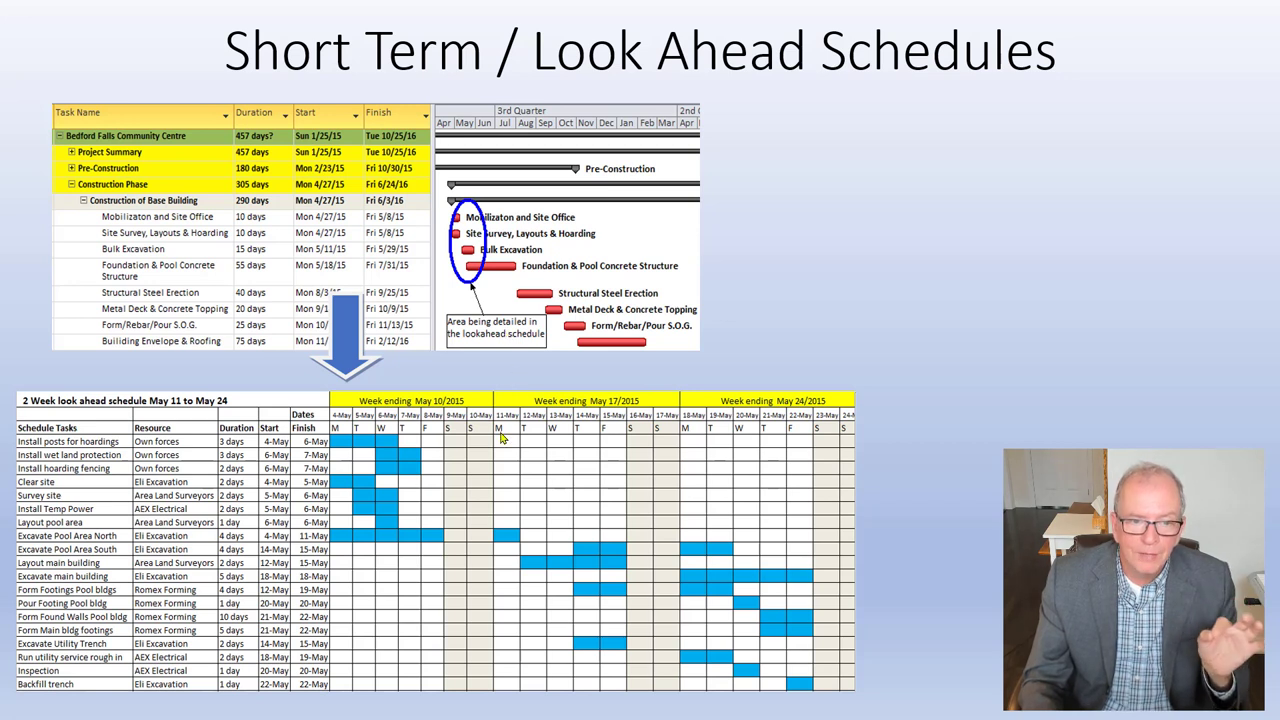
pyautogui.moveTo(519, 256)
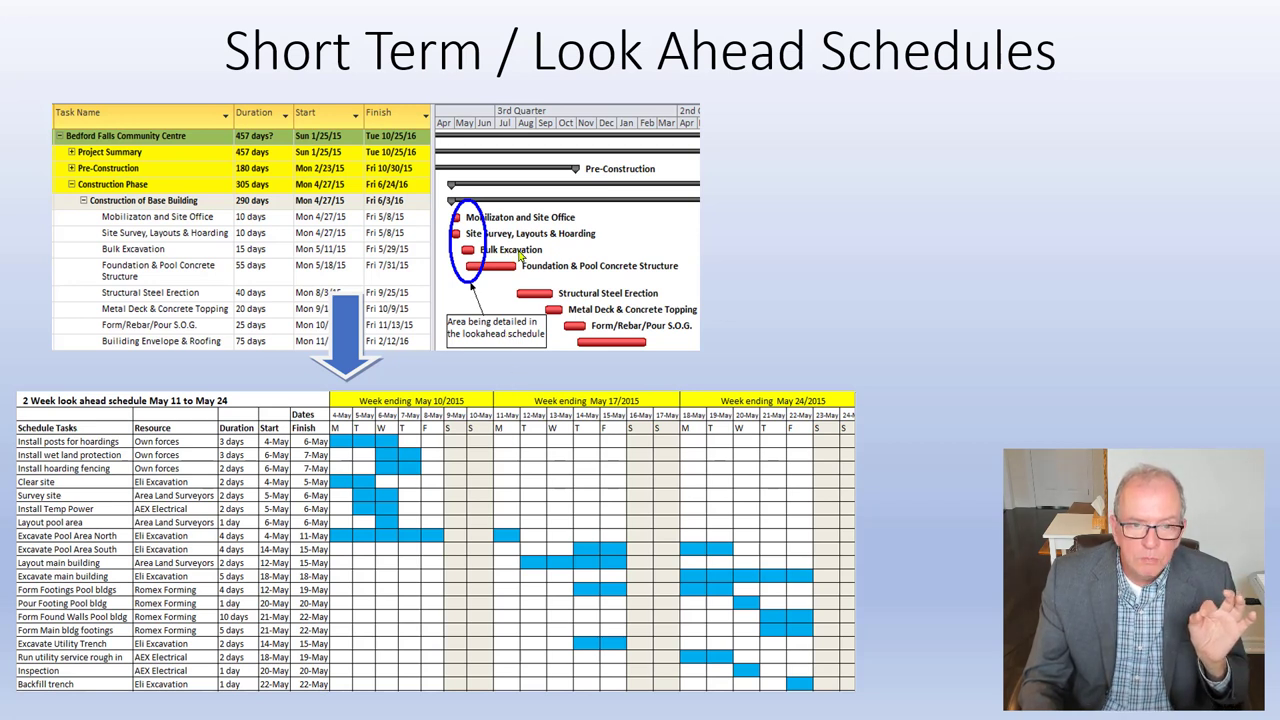
pyautogui.moveTo(485, 307)
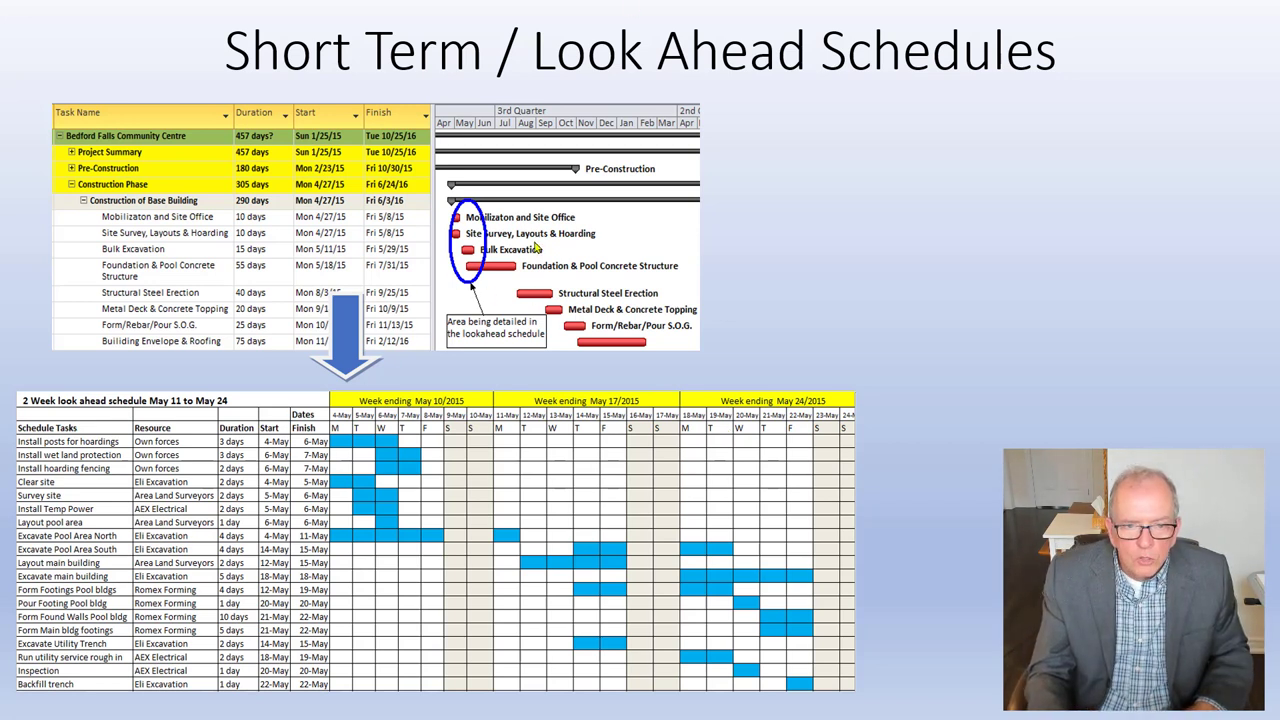
pyautogui.moveTo(527, 580)
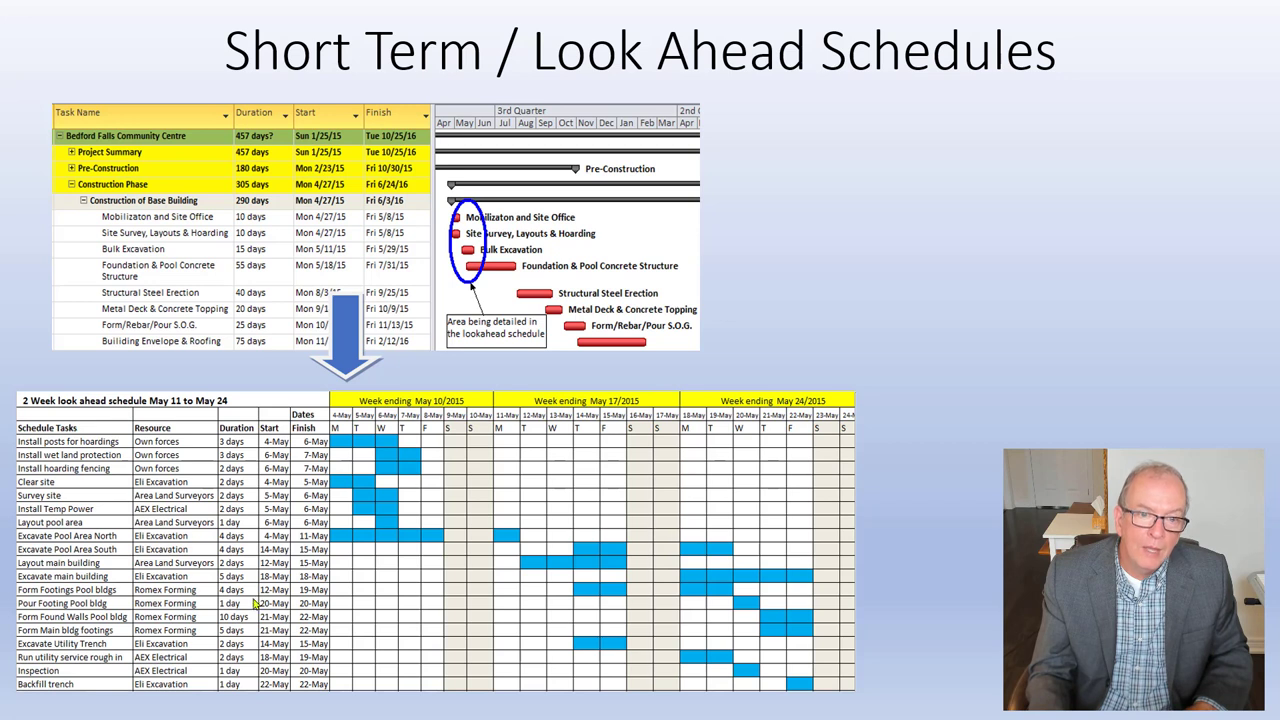
pyautogui.moveTo(632, 507)
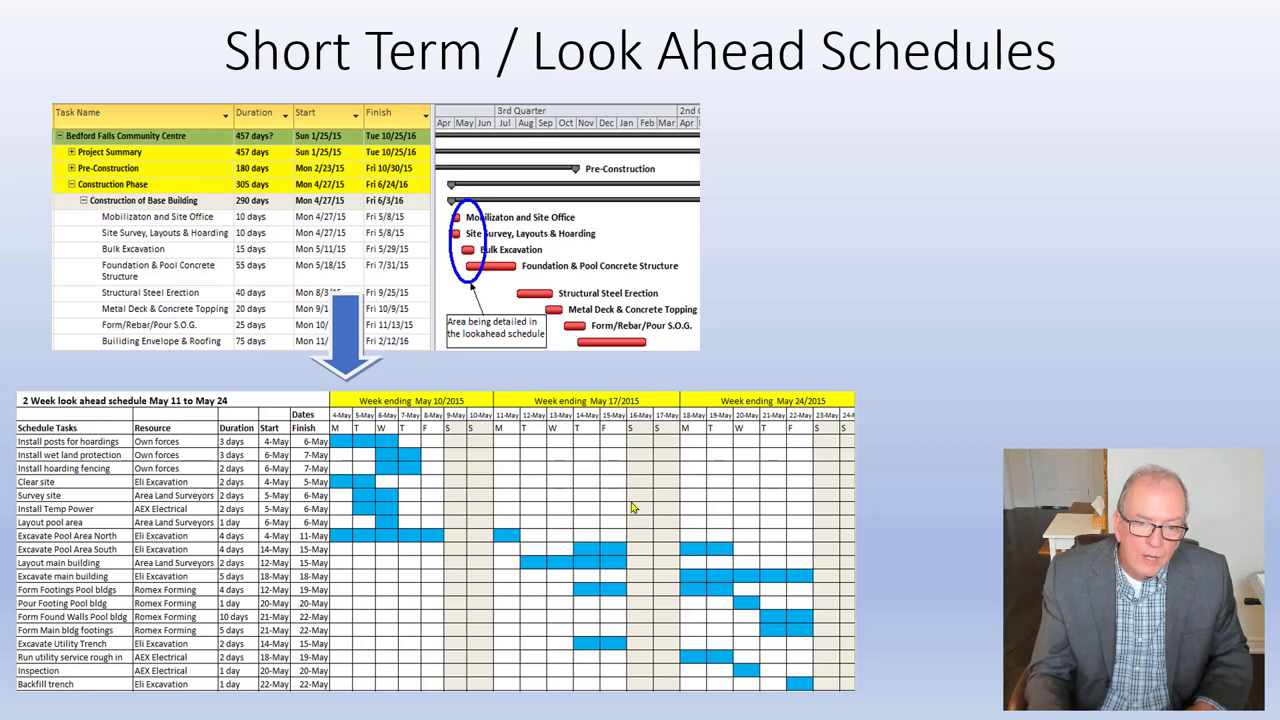
pyautogui.moveTo(631, 538)
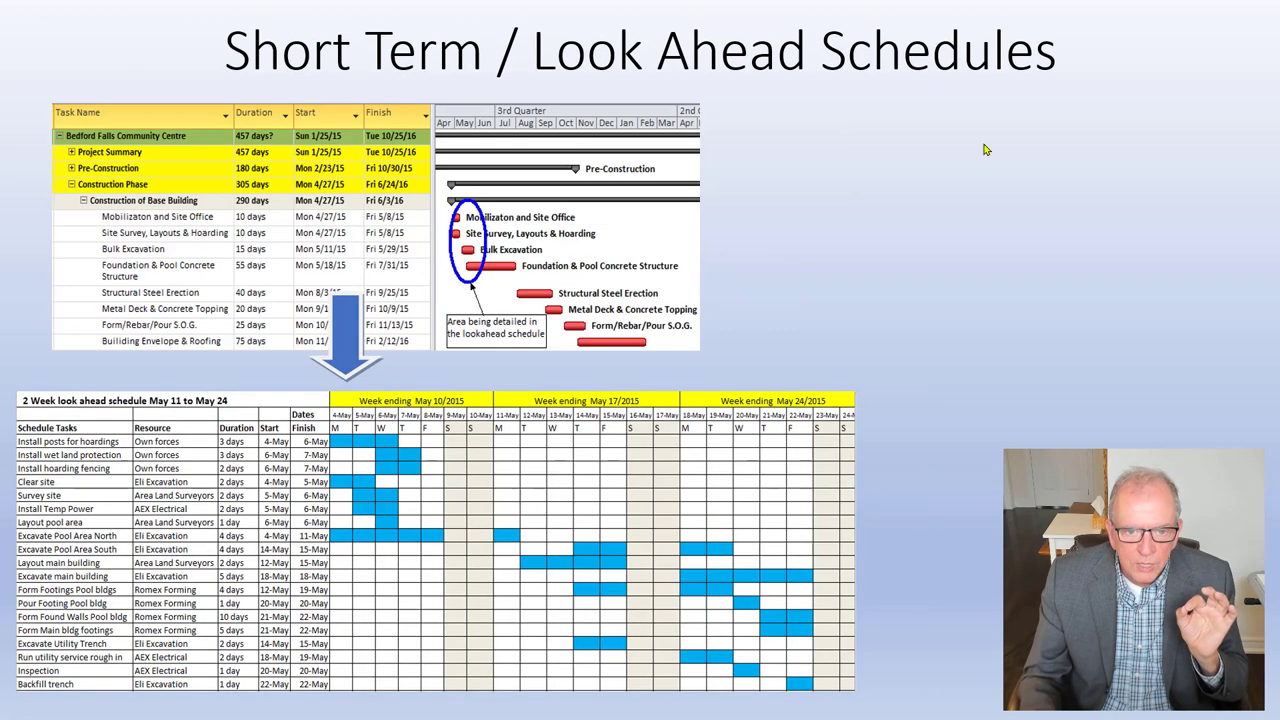
pyautogui.moveTo(518, 278)
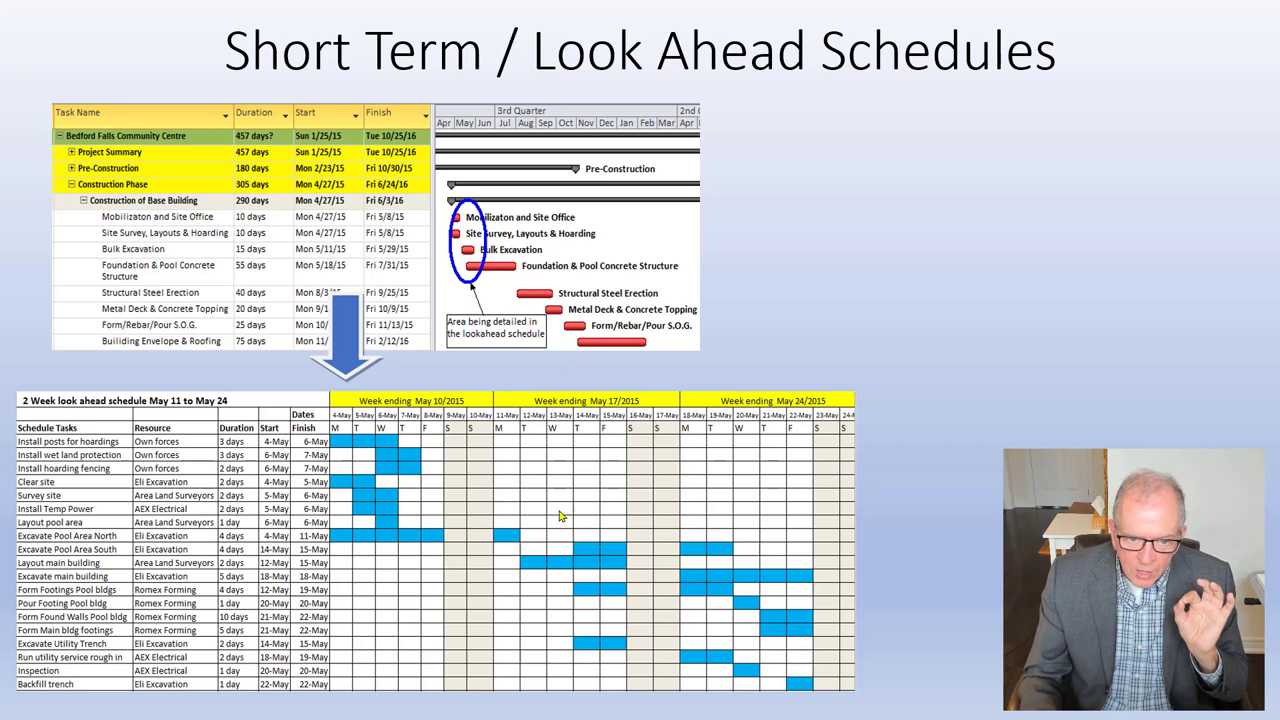
pyautogui.moveTo(470, 481)
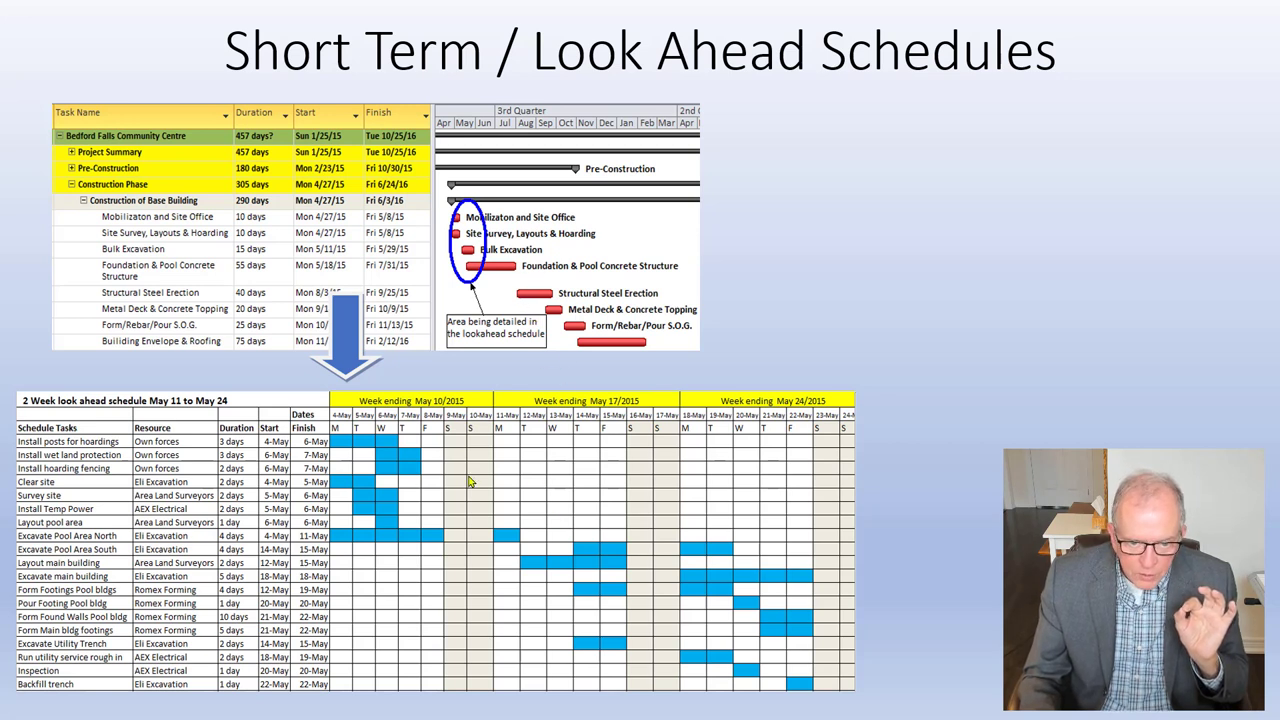
pyautogui.moveTo(573, 521)
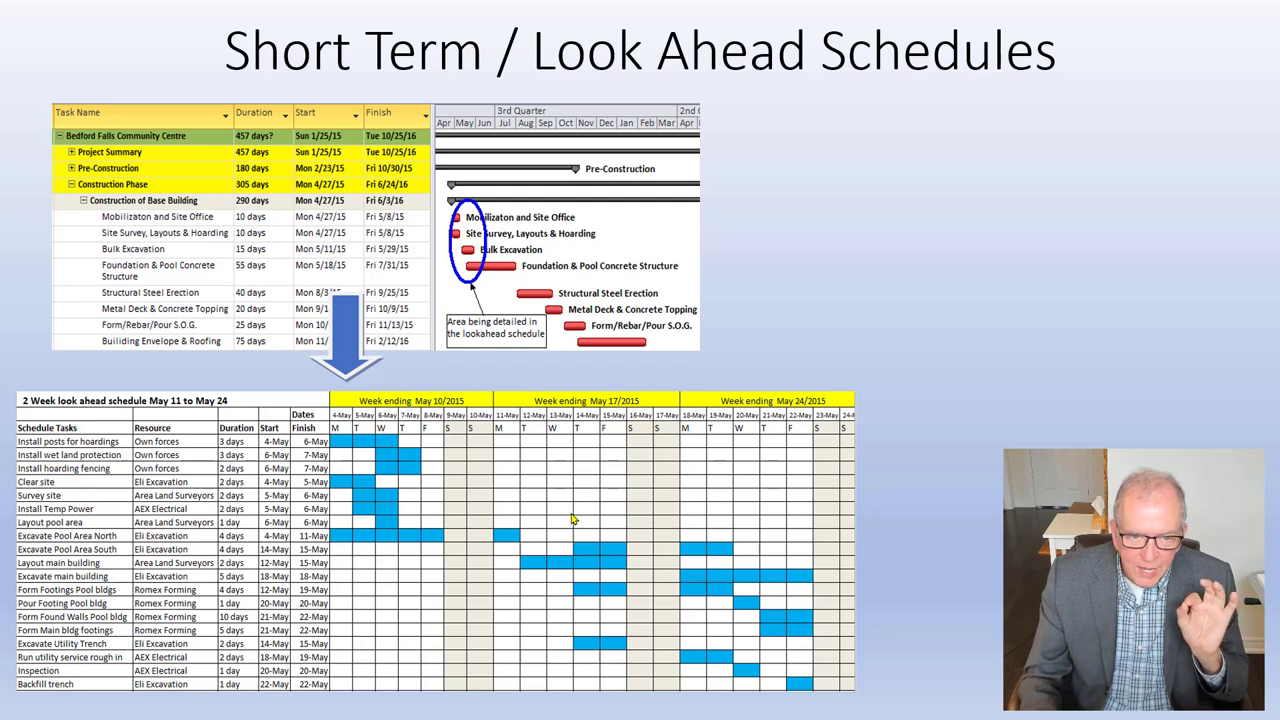
# Step: Advance the slide show to the summary slide linking master, look-ahead and crane schedules
pyautogui.press('right')
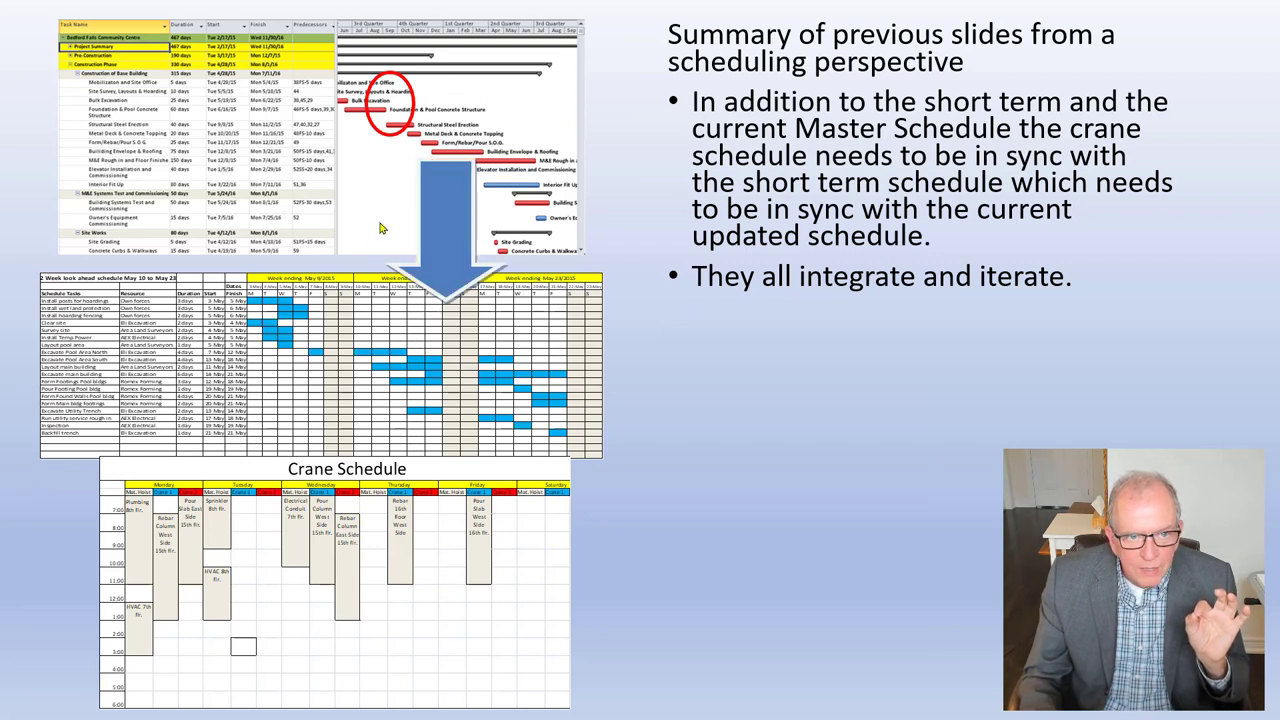
pyautogui.moveTo(402, 118)
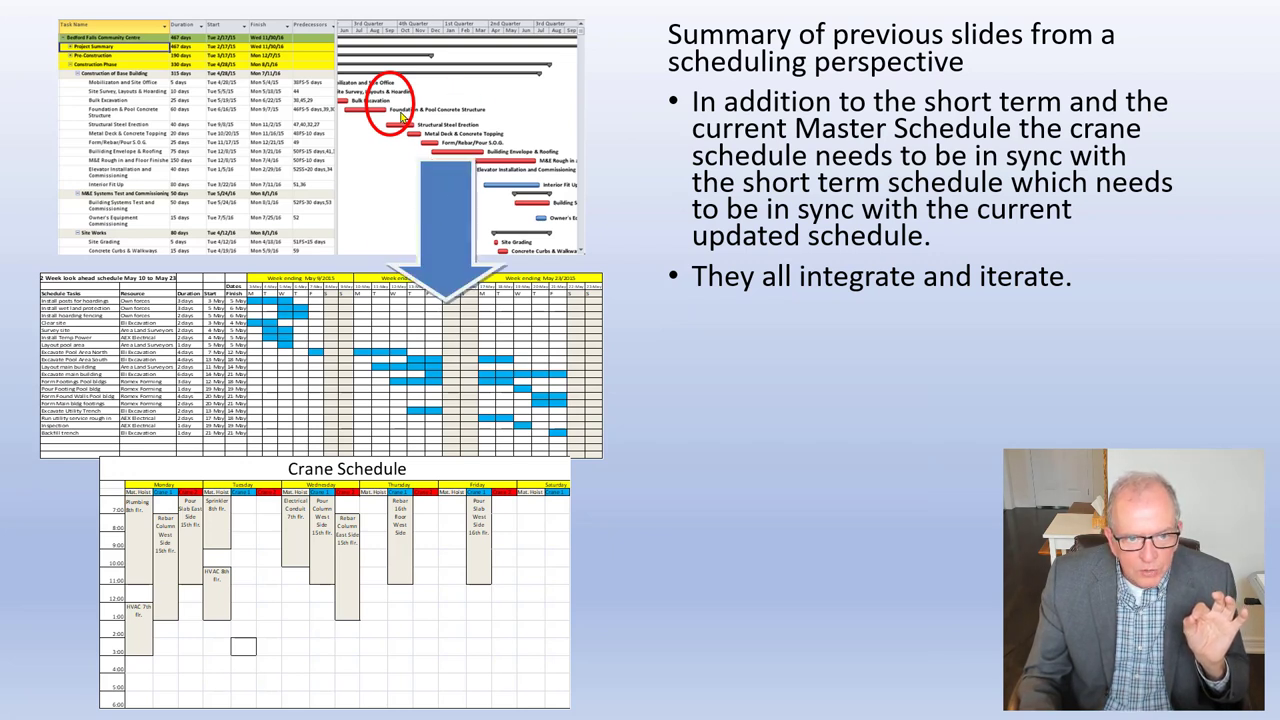
pyautogui.moveTo(264, 414)
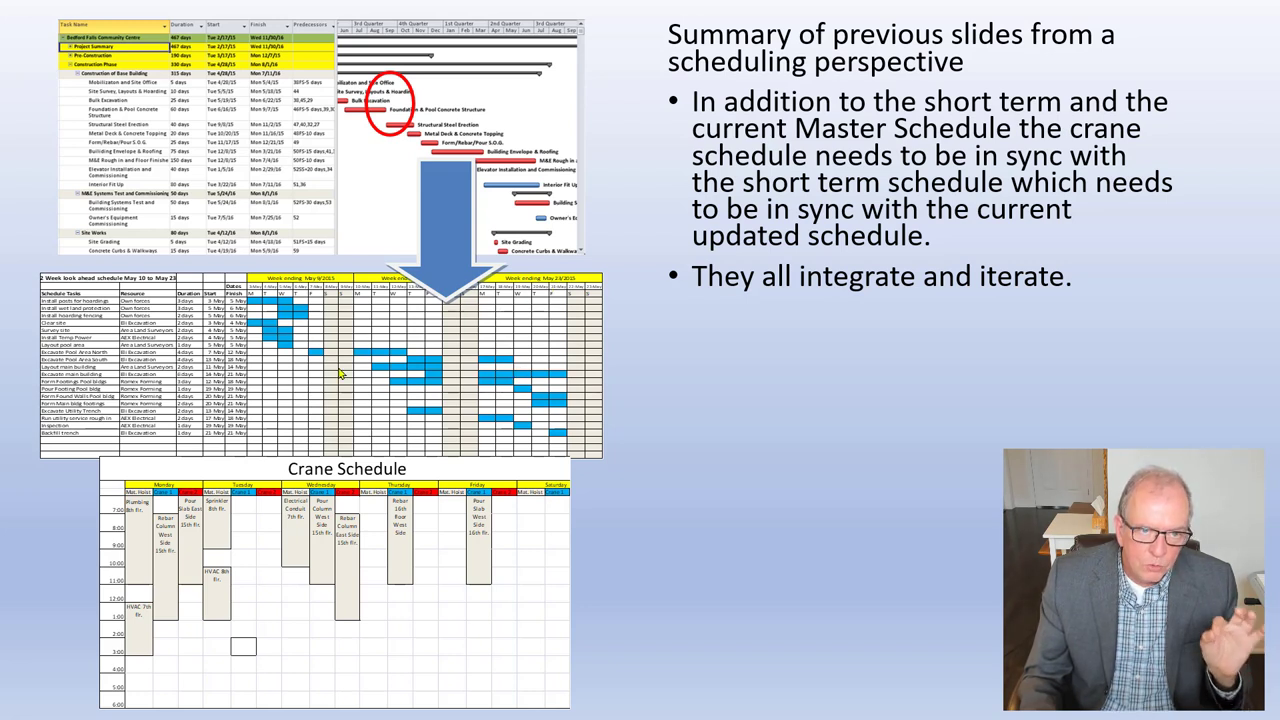
pyautogui.moveTo(398, 307)
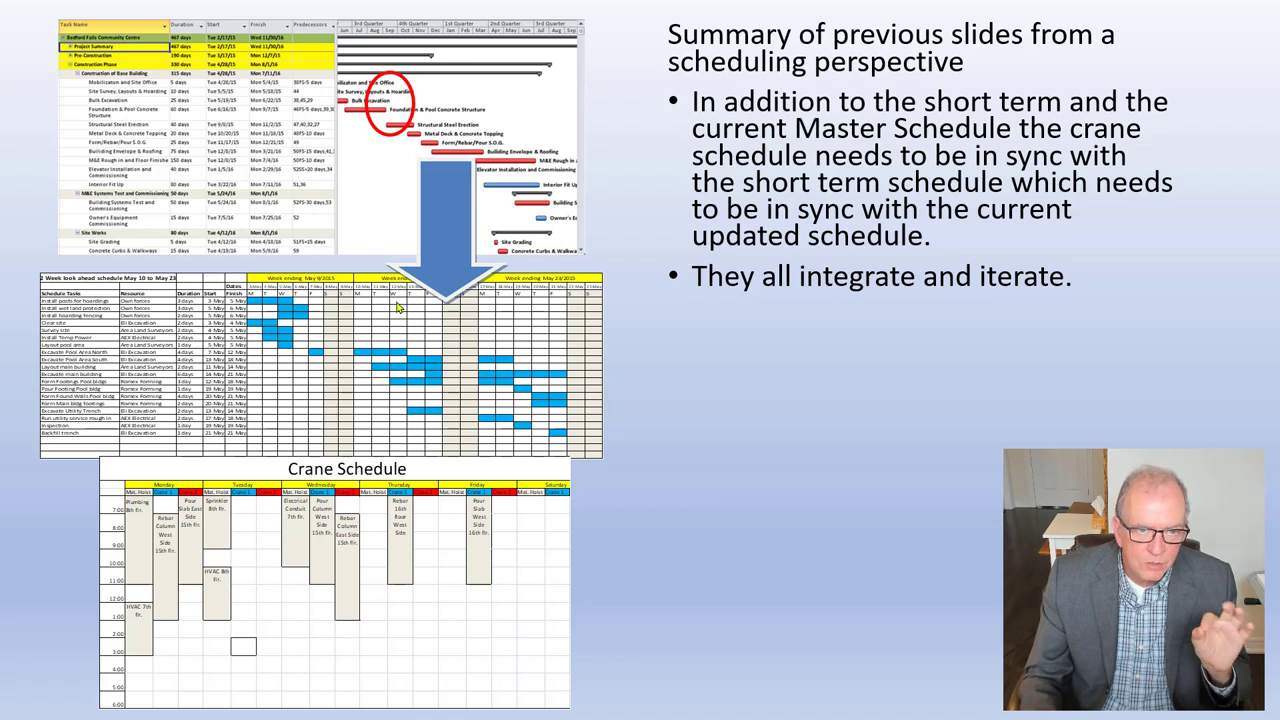
pyautogui.moveTo(400, 247)
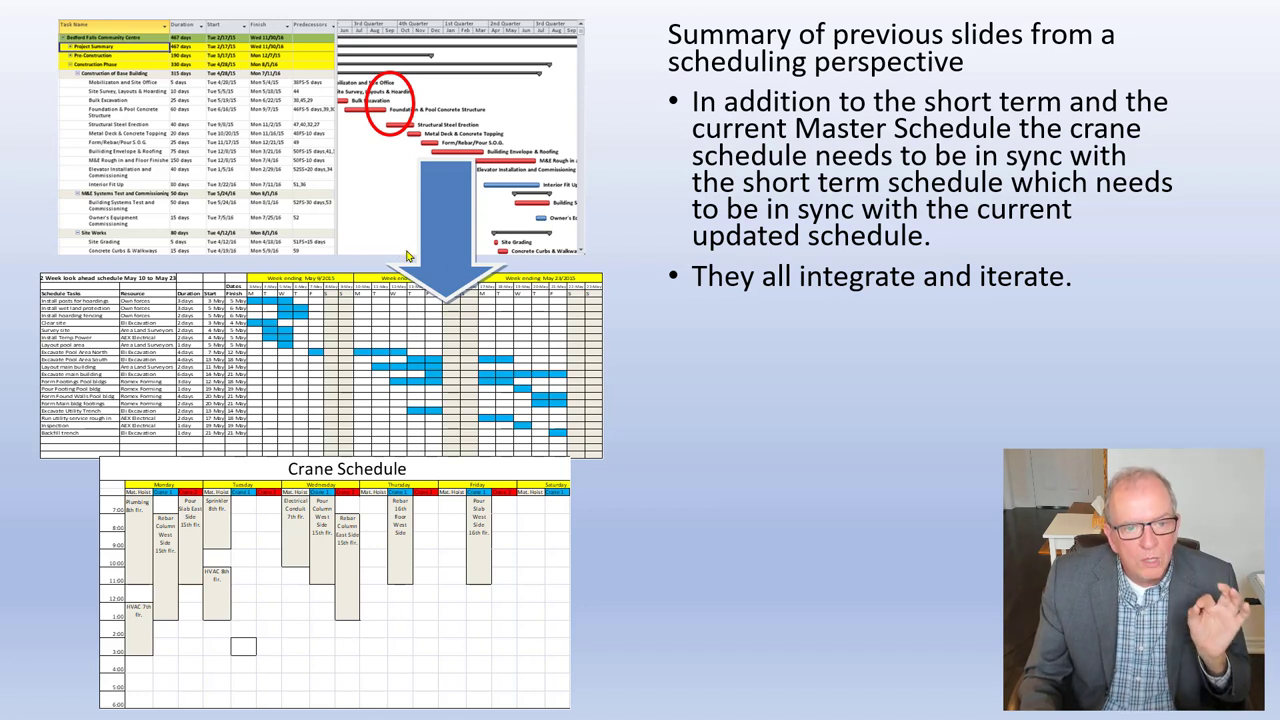
pyautogui.moveTo(460, 272)
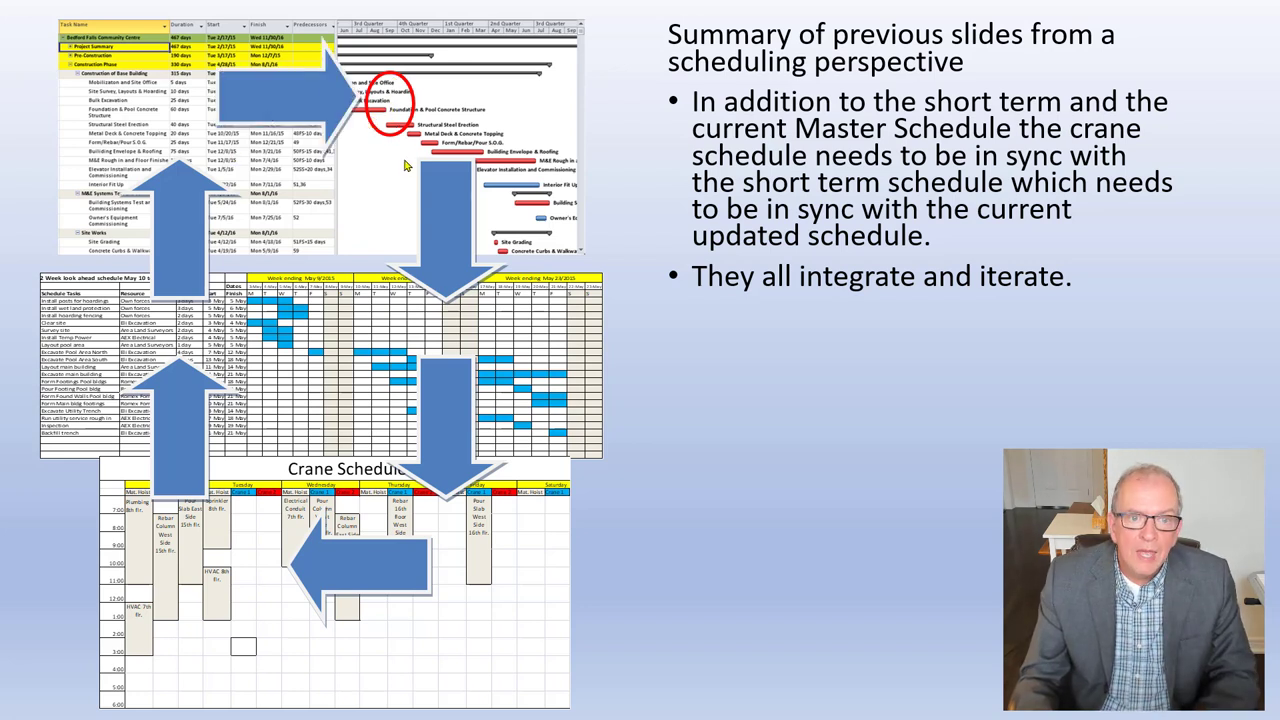
pyautogui.moveTo(472, 145)
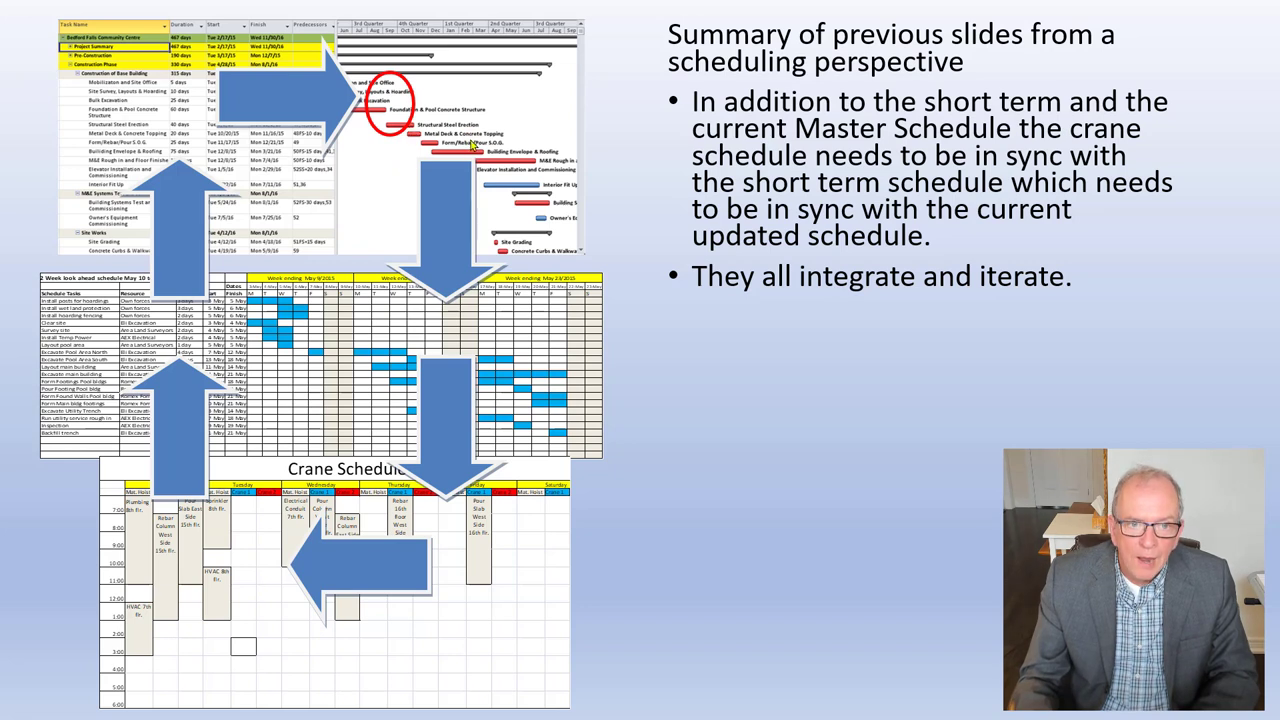
pyautogui.moveTo(489, 157)
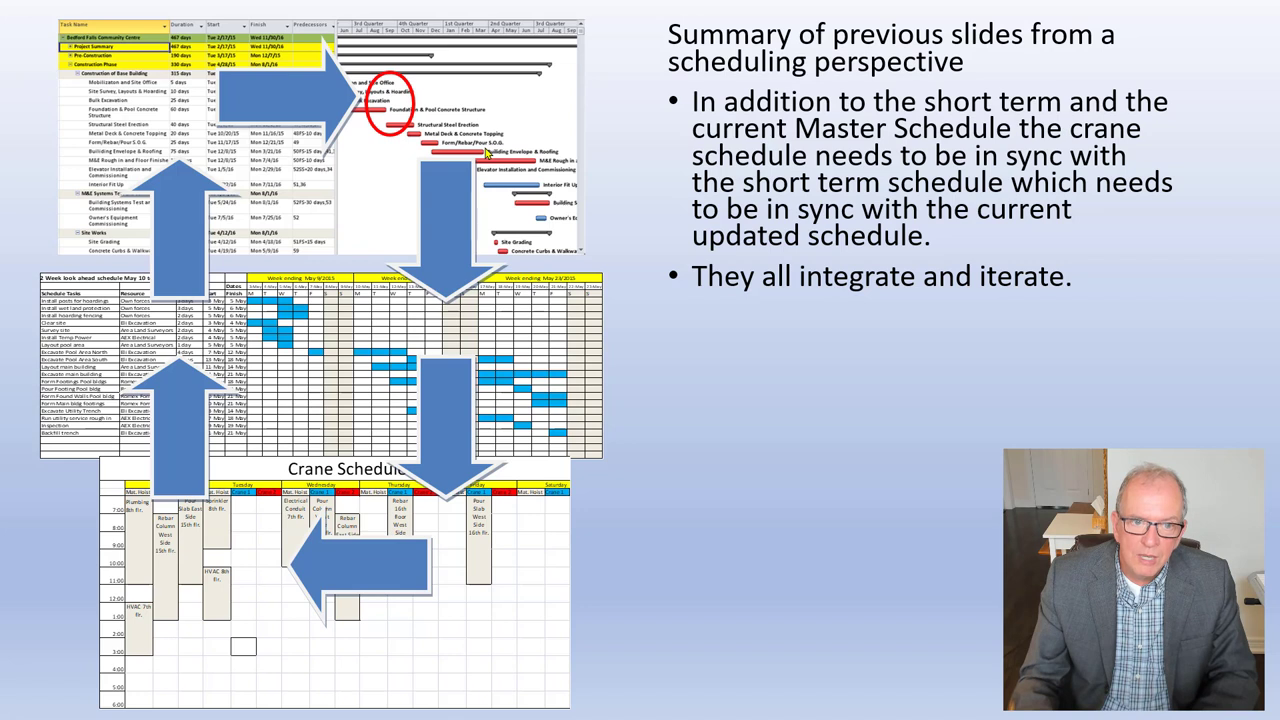
pyautogui.moveTo(437, 390)
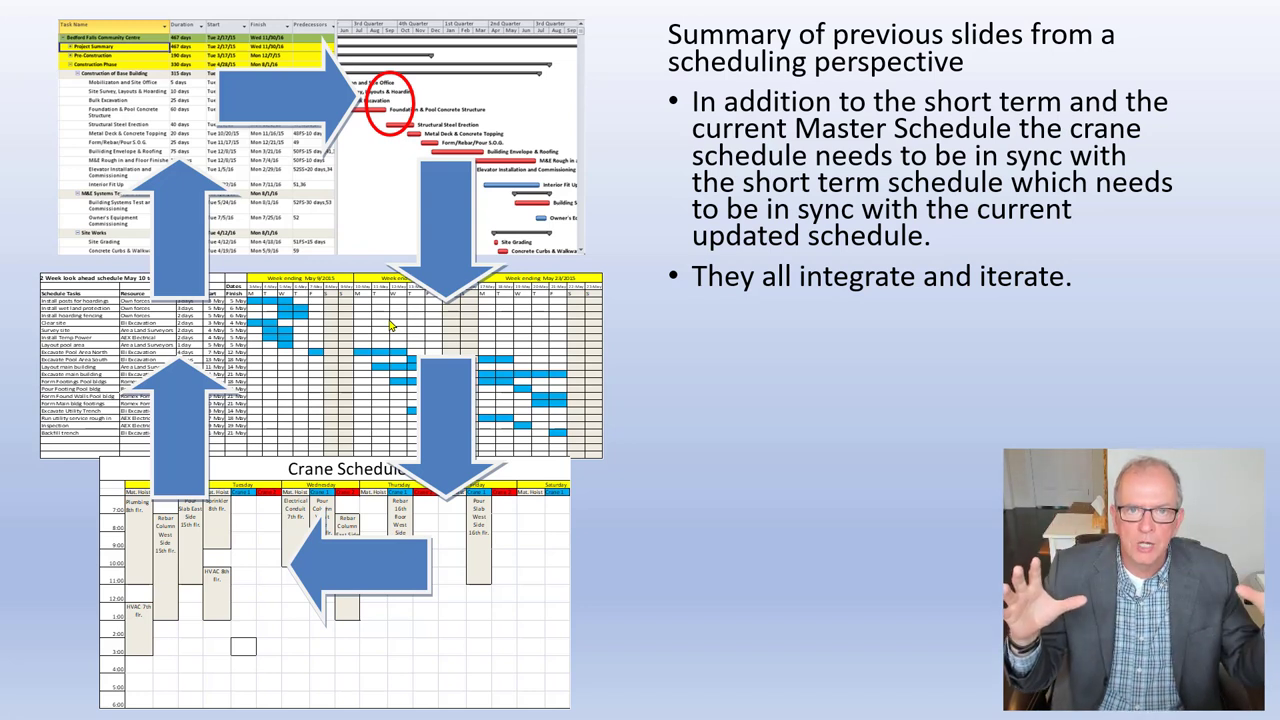
pyautogui.moveTo(347, 362)
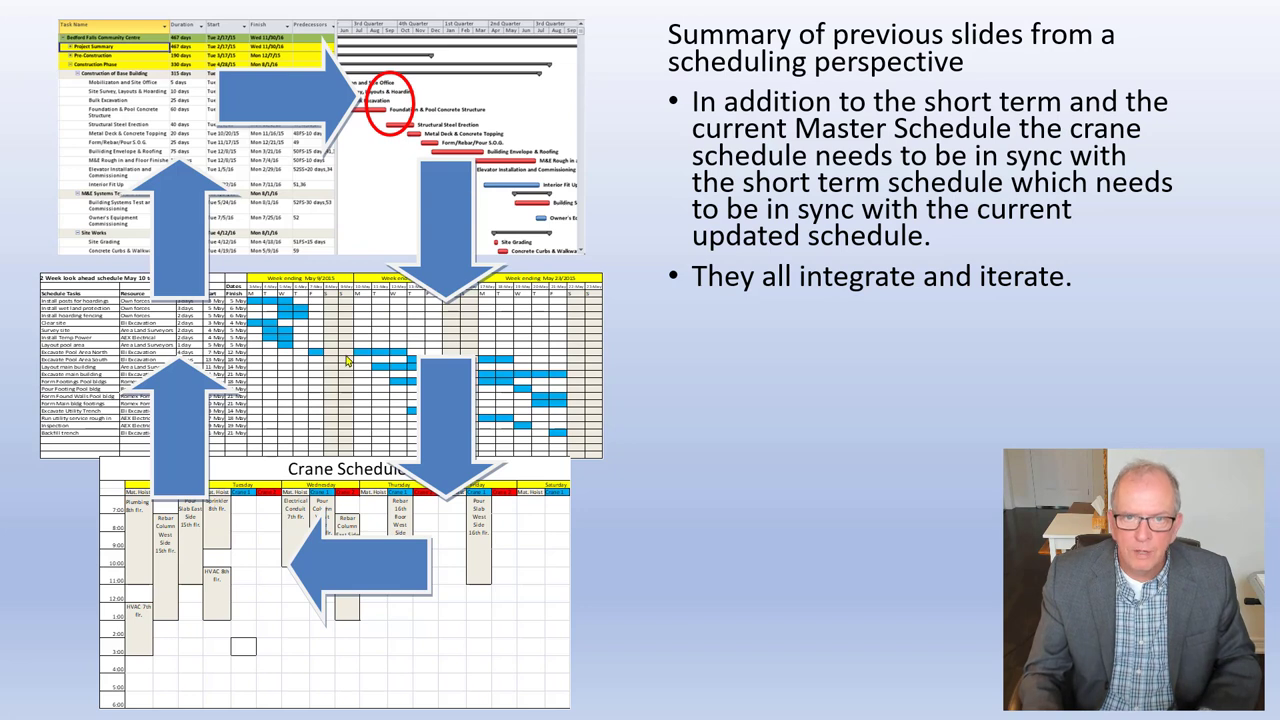